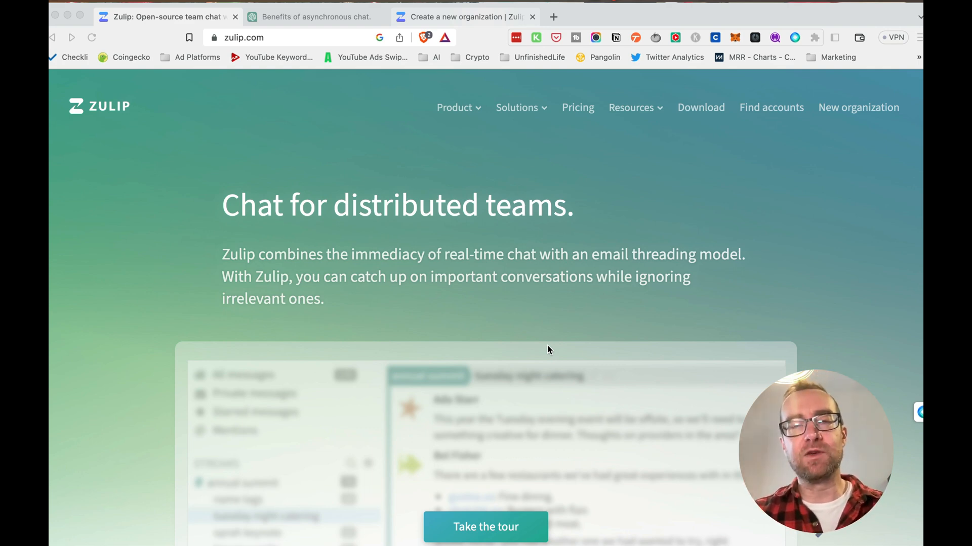
pyautogui.moveTo(537, 308)
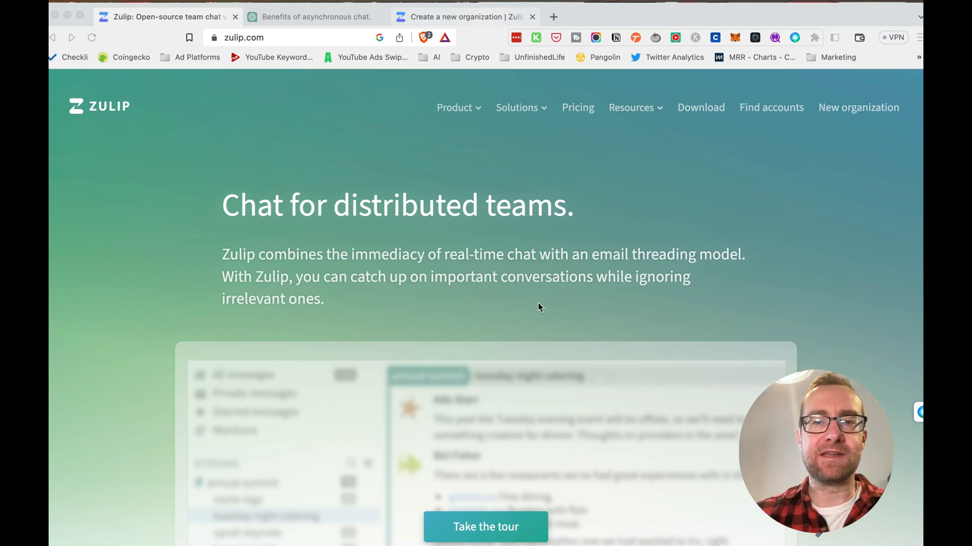
pyautogui.moveTo(108, 110)
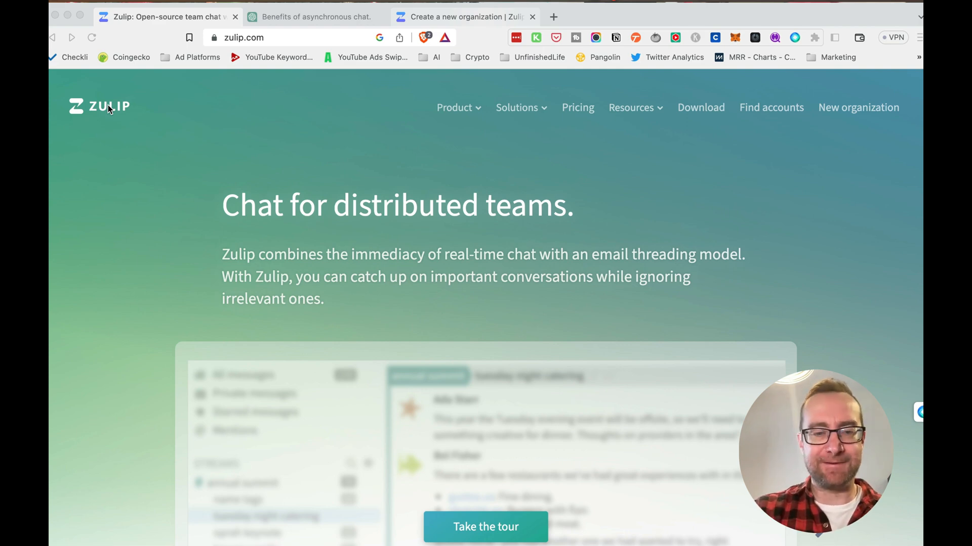
pyautogui.moveTo(205, 132)
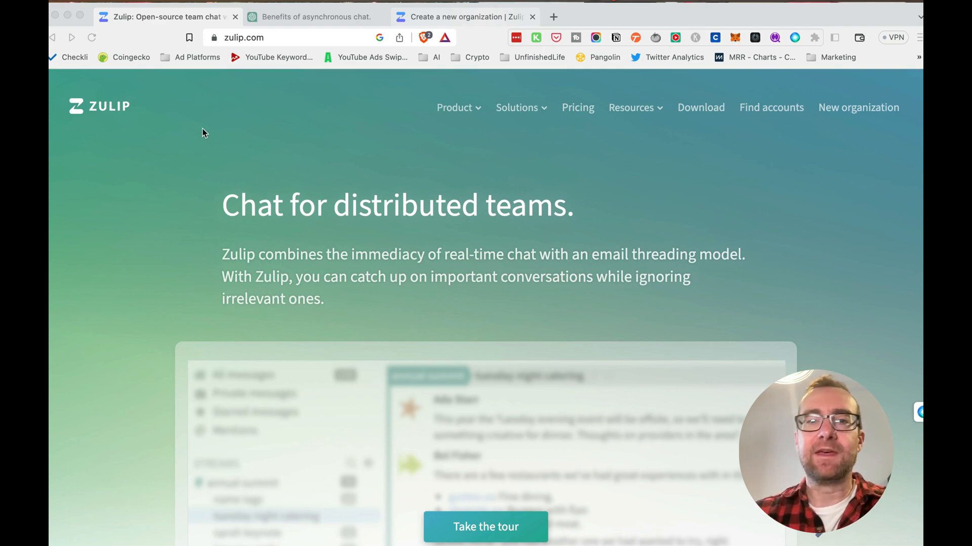
pyautogui.moveTo(349, 236)
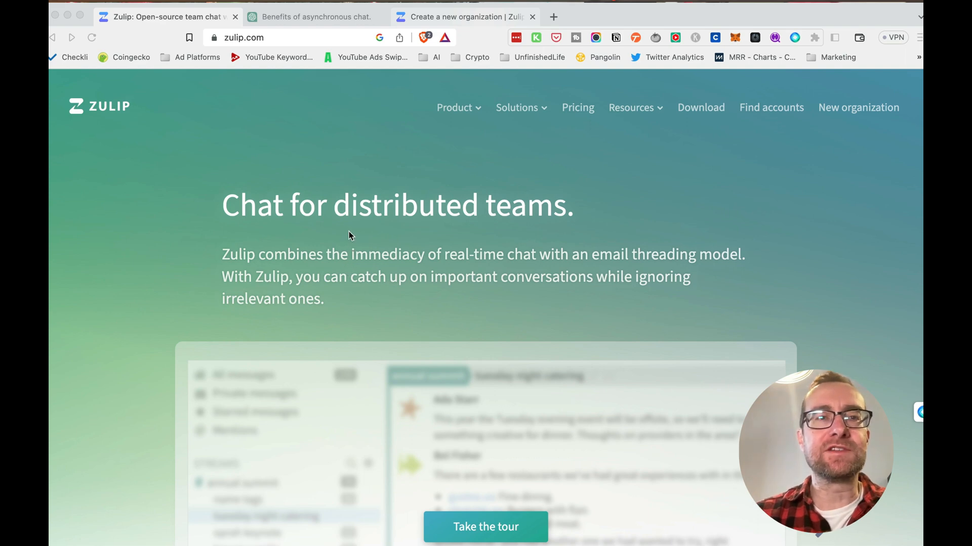
pyautogui.moveTo(350, 231)
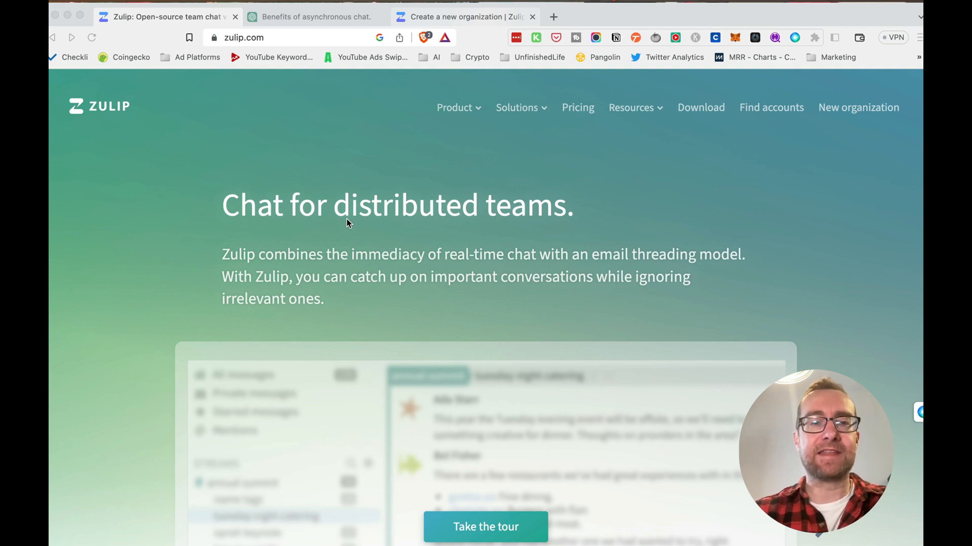
# Step: Scroll the Zulip homepage down to the 'Apps for every platform' section
pyautogui.scroll(-3)
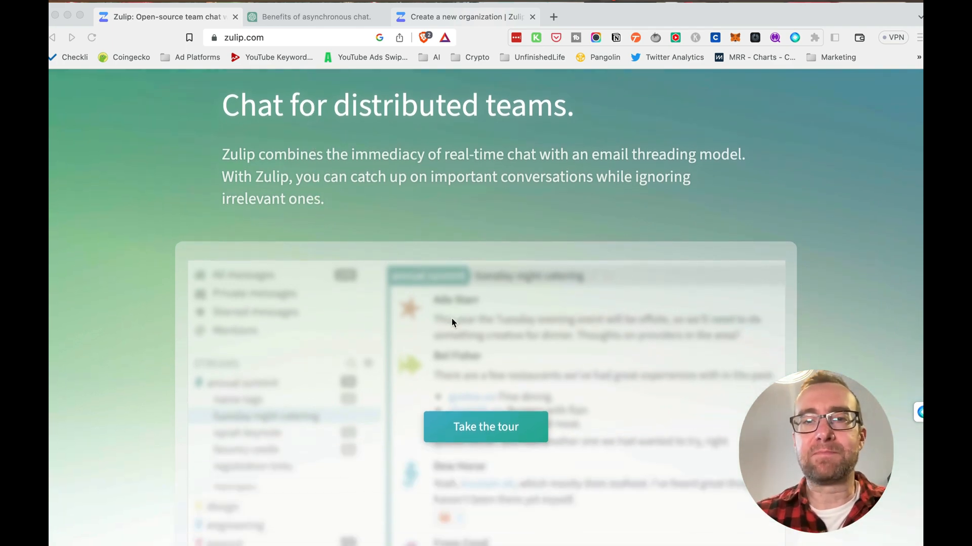
pyautogui.scroll(-3)
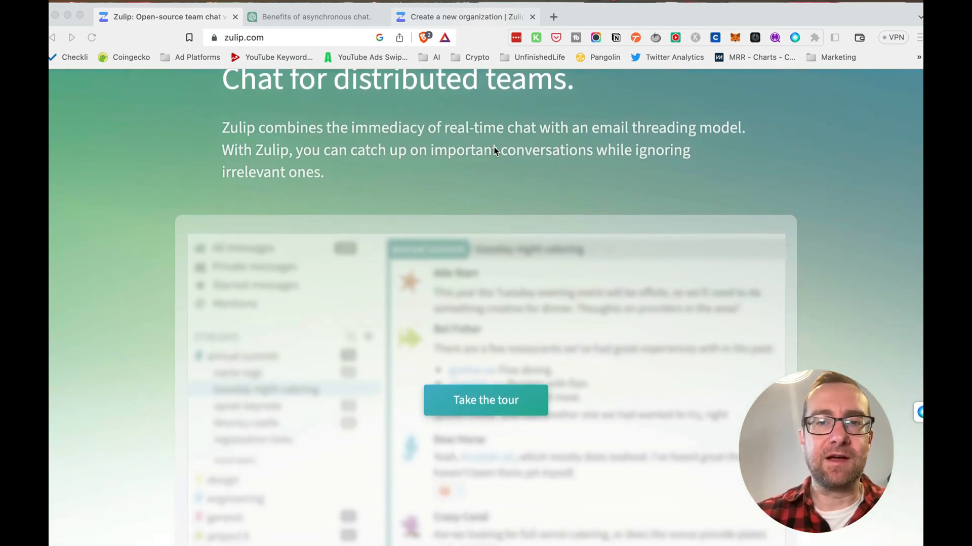
pyautogui.moveTo(496, 214)
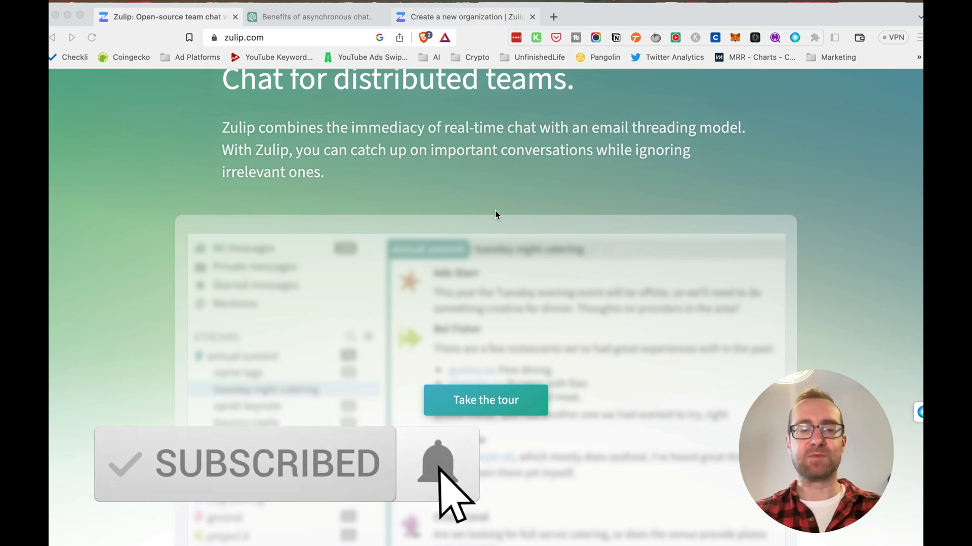
pyautogui.click(438, 464)
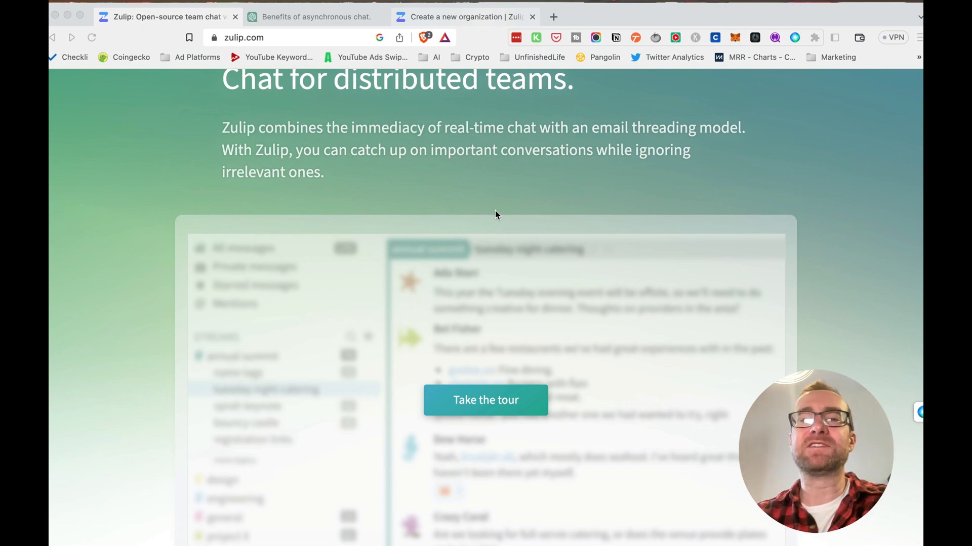
pyautogui.scroll(-3)
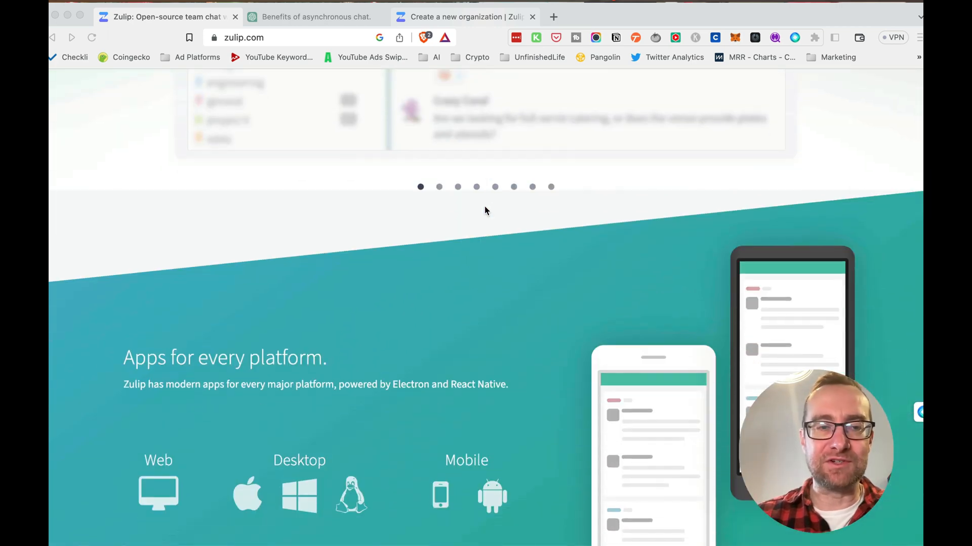
pyautogui.scroll(-3)
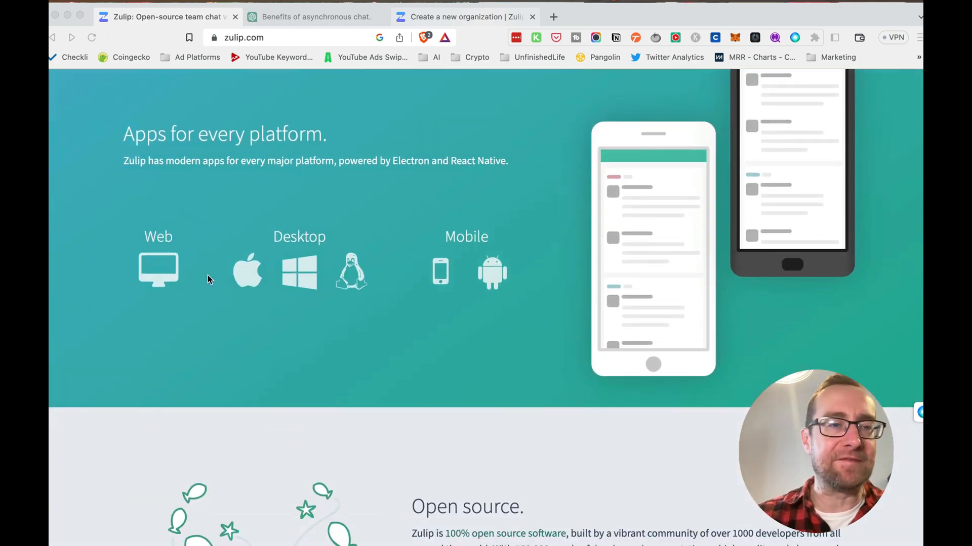
pyautogui.moveTo(218, 261)
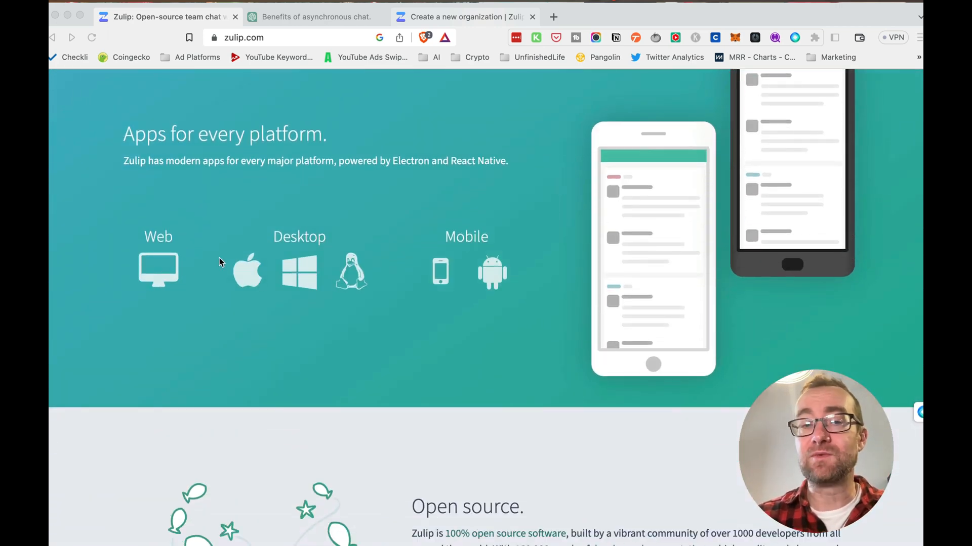
pyautogui.moveTo(364, 272)
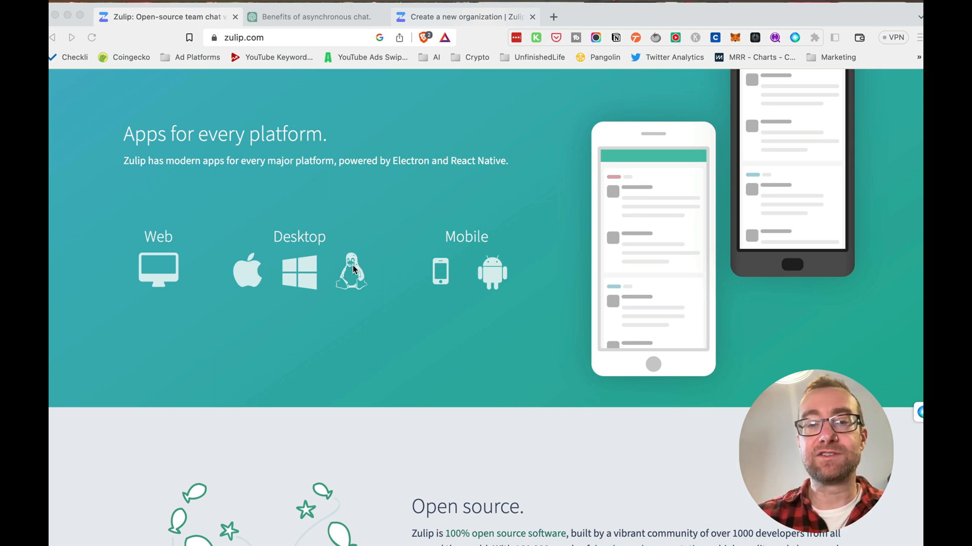
pyautogui.moveTo(487, 258)
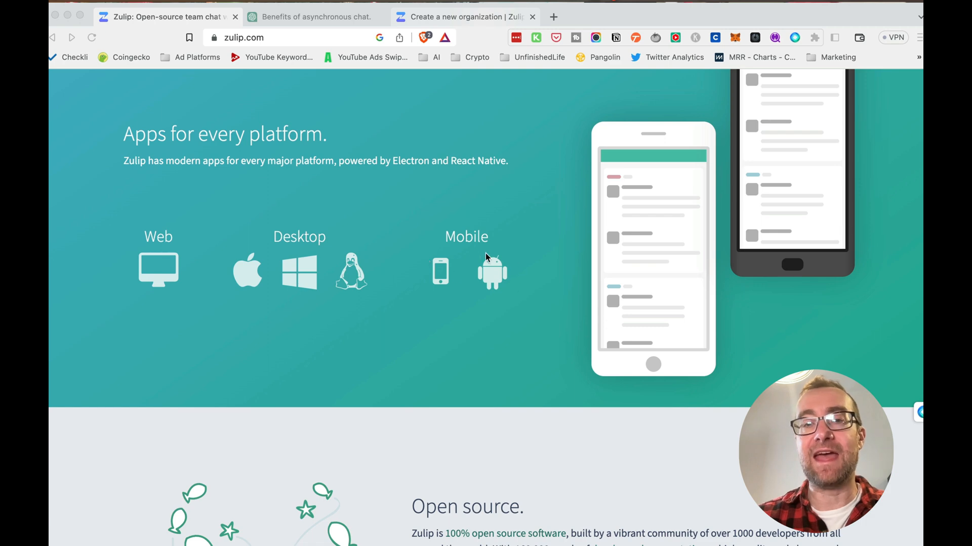
# Step: Scroll through Open source, Integrations and testimonials to the footer, then back to the top headline
pyautogui.scroll(-3)
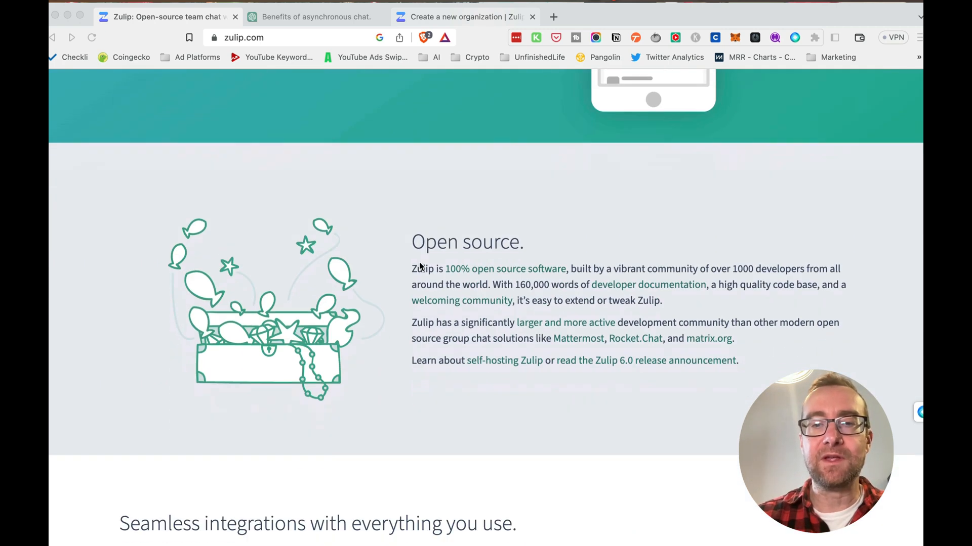
pyautogui.moveTo(543, 298)
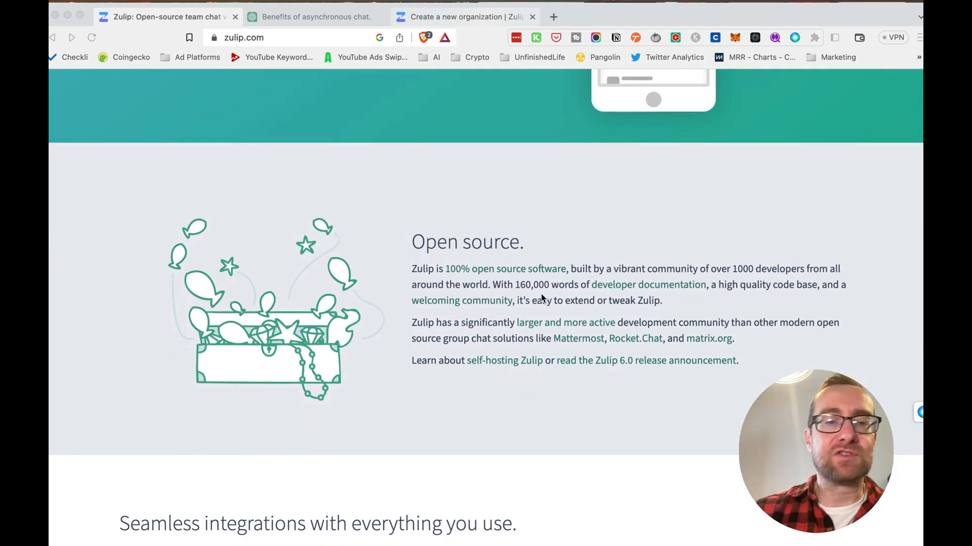
pyautogui.scroll(-3)
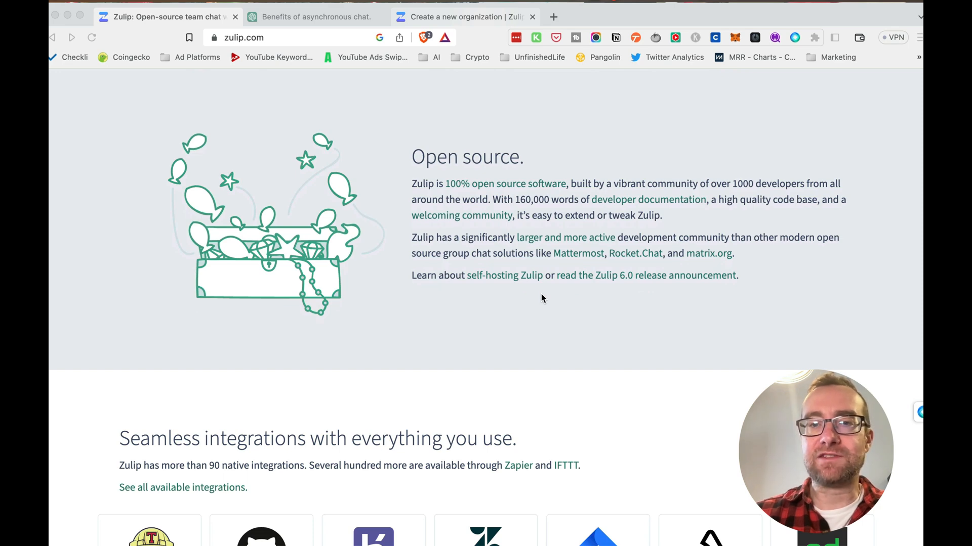
pyautogui.moveTo(631, 205)
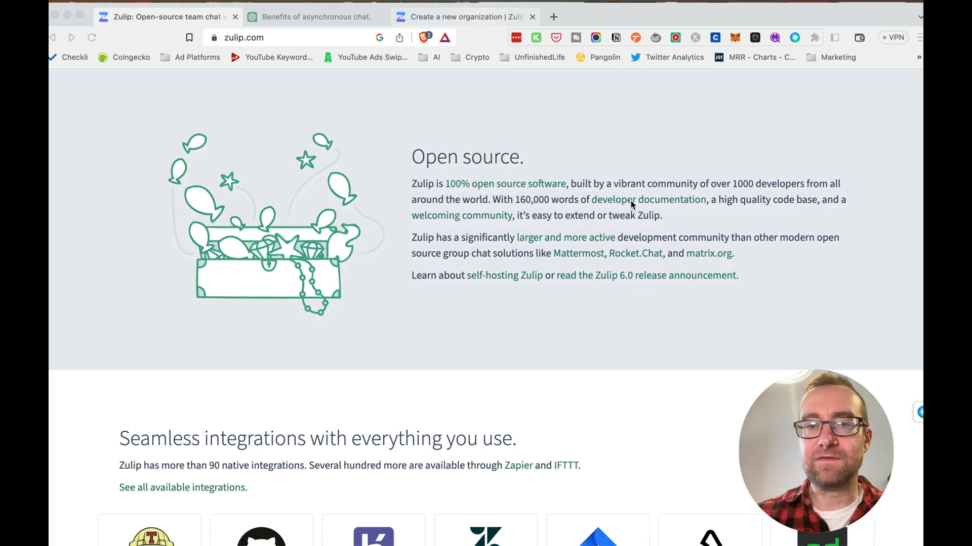
pyautogui.scroll(-3)
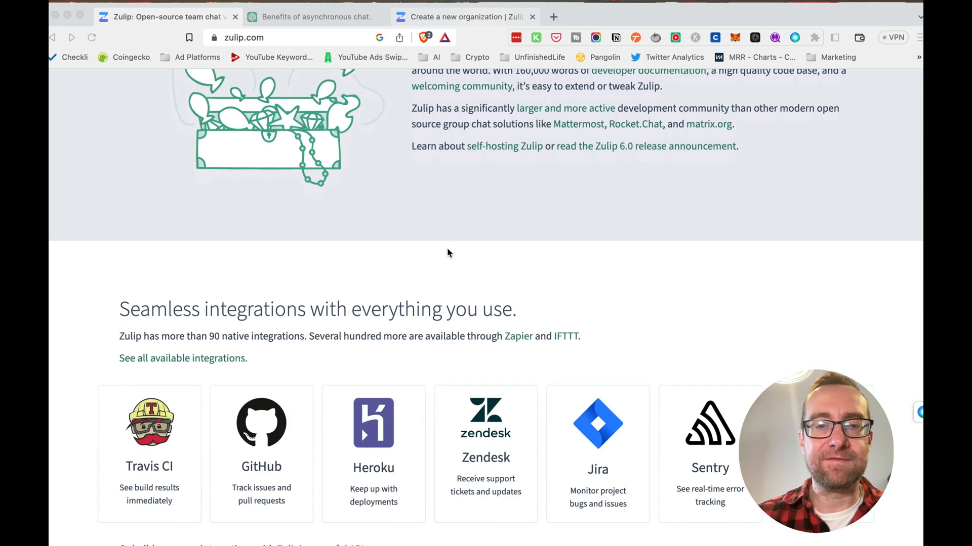
pyautogui.scroll(-3)
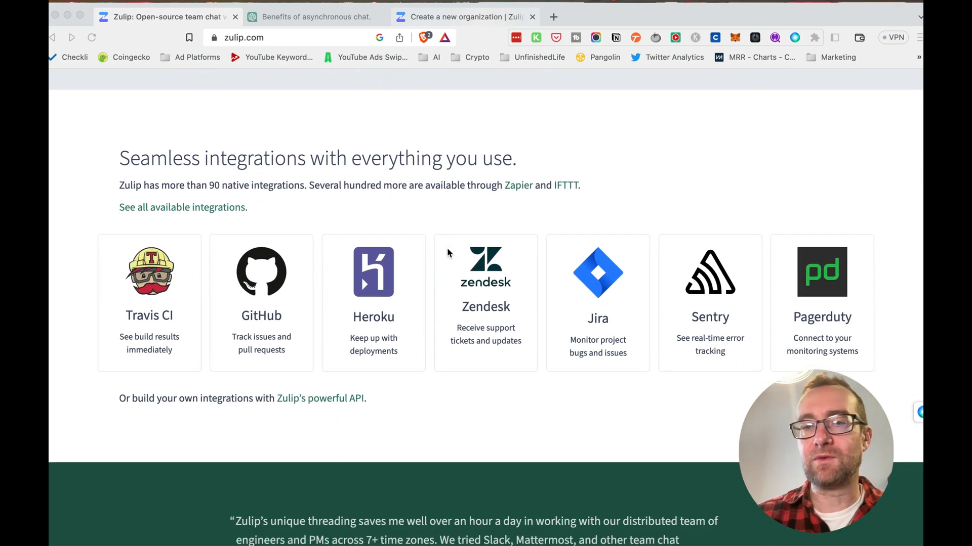
pyautogui.scroll(-3)
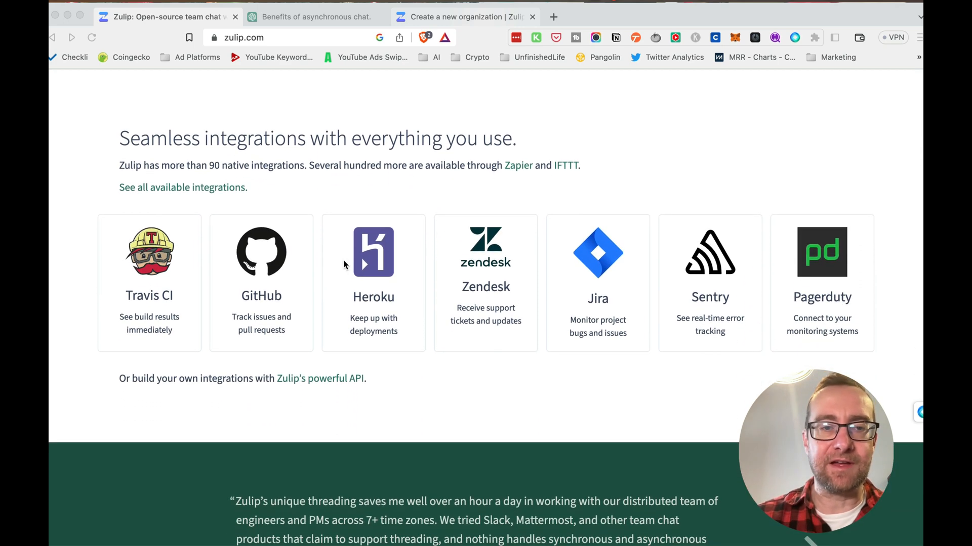
pyautogui.moveTo(311, 247)
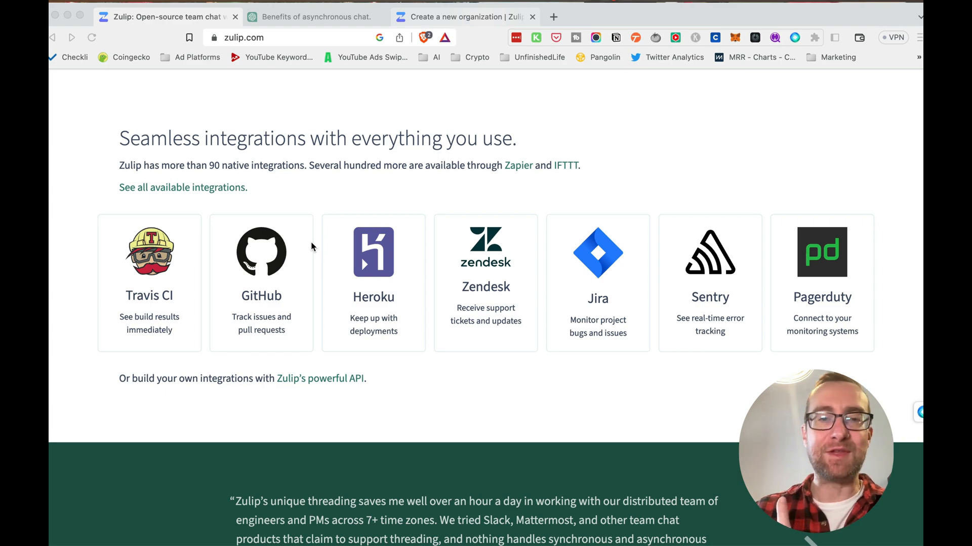
pyautogui.scroll(-3)
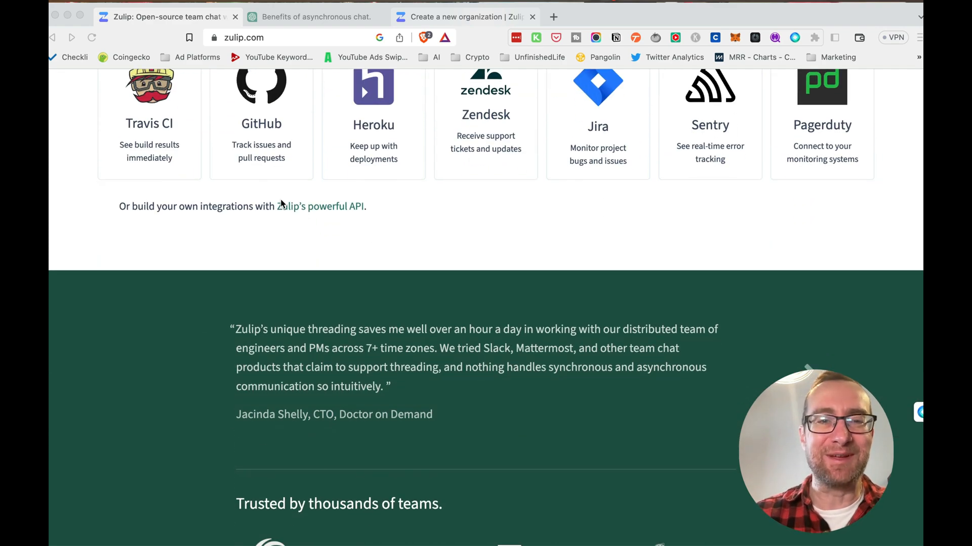
pyautogui.scroll(-3)
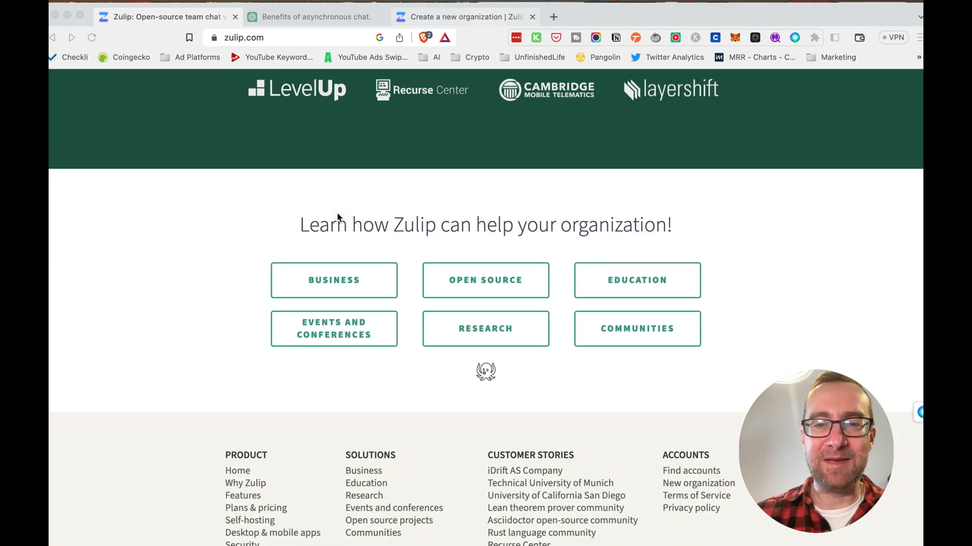
pyautogui.scroll(3)
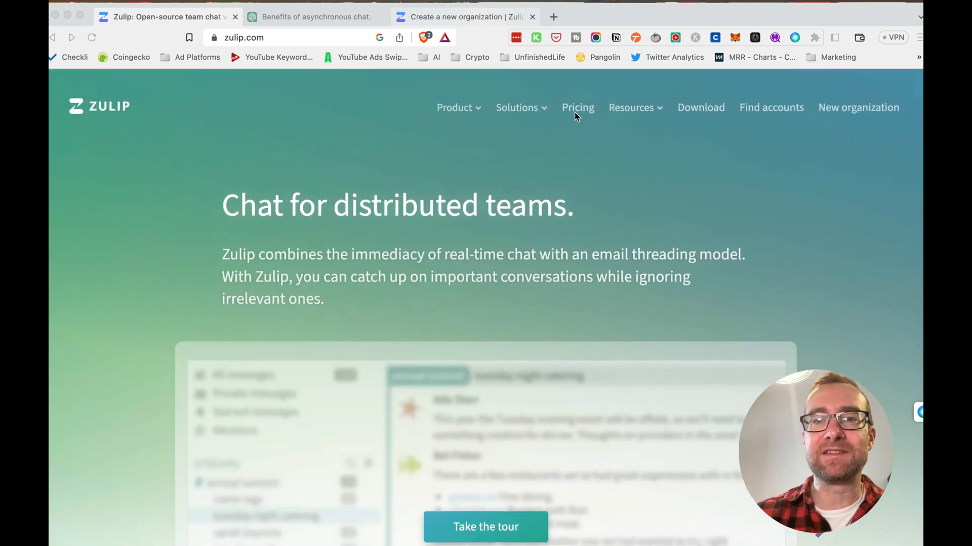
pyautogui.click(577, 108)
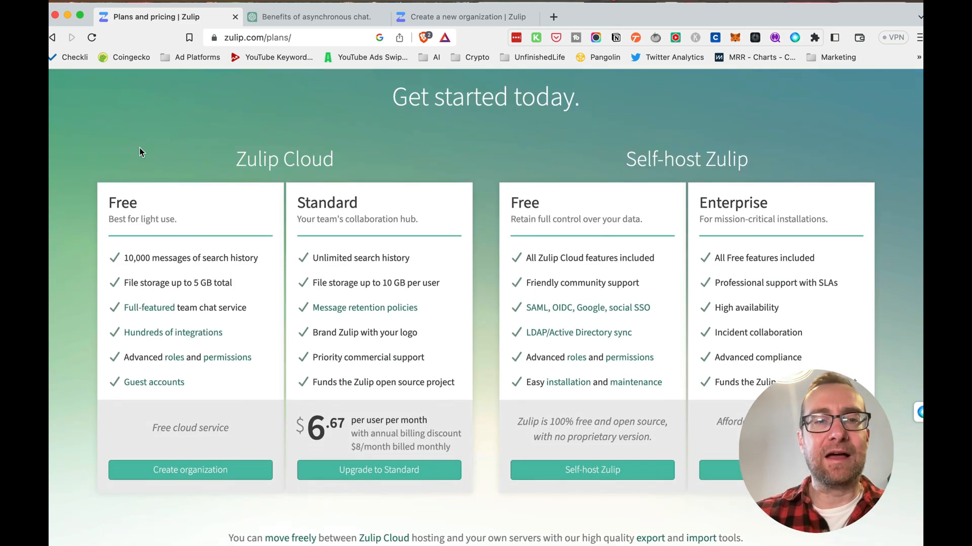
pyautogui.scroll(-3)
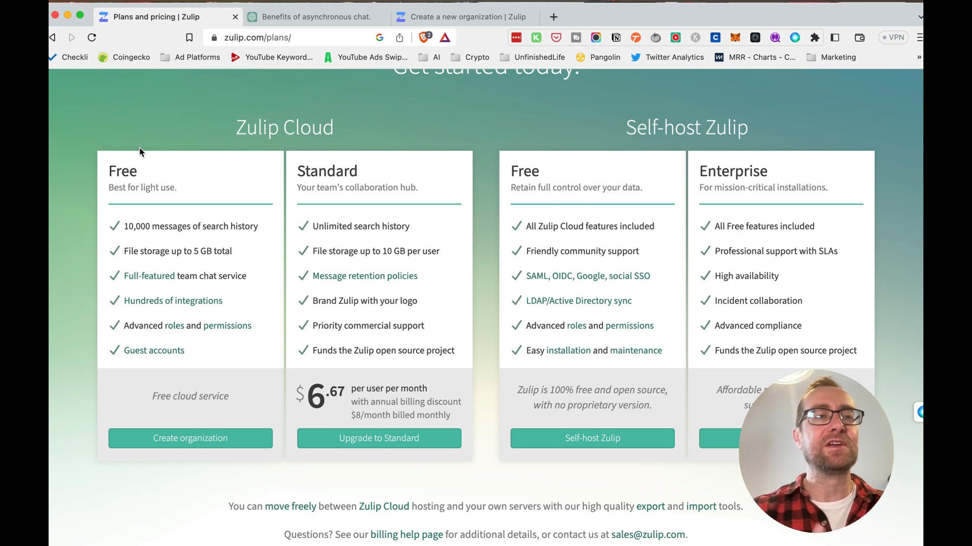
pyautogui.moveTo(131, 156)
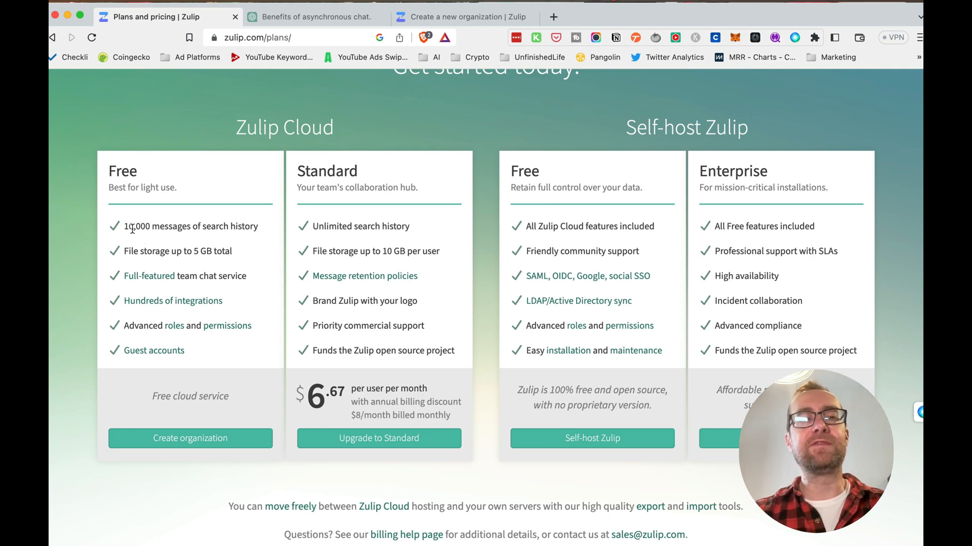
pyautogui.moveTo(73, 230)
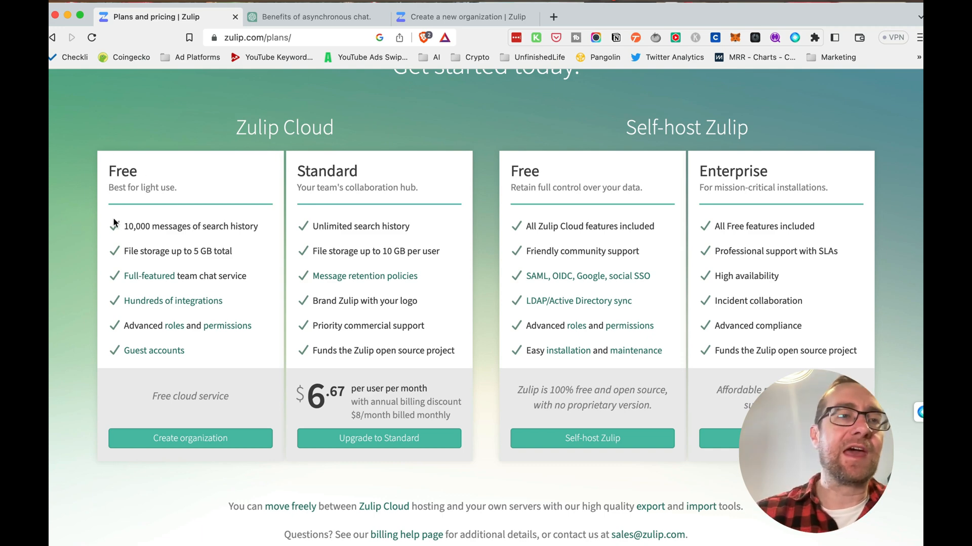
pyautogui.moveTo(164, 230)
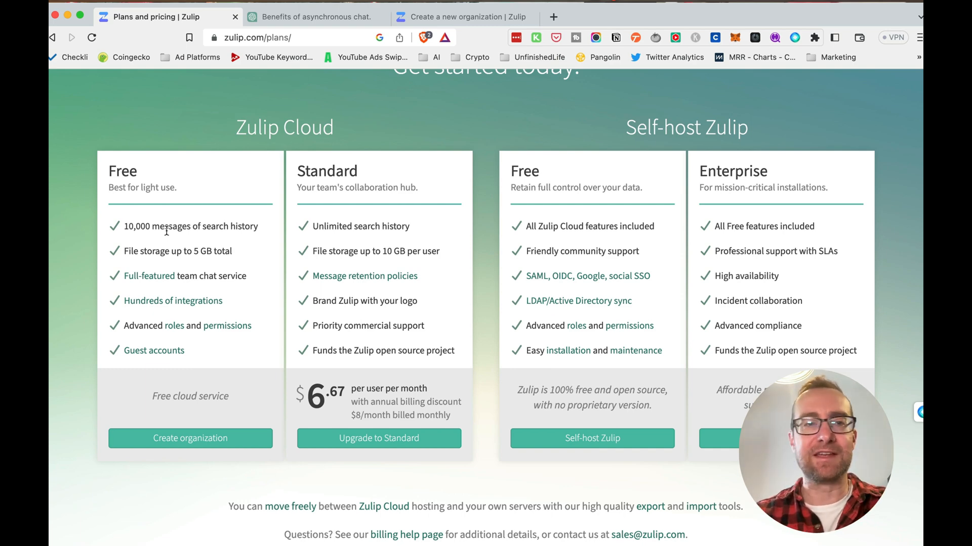
pyautogui.moveTo(193, 217)
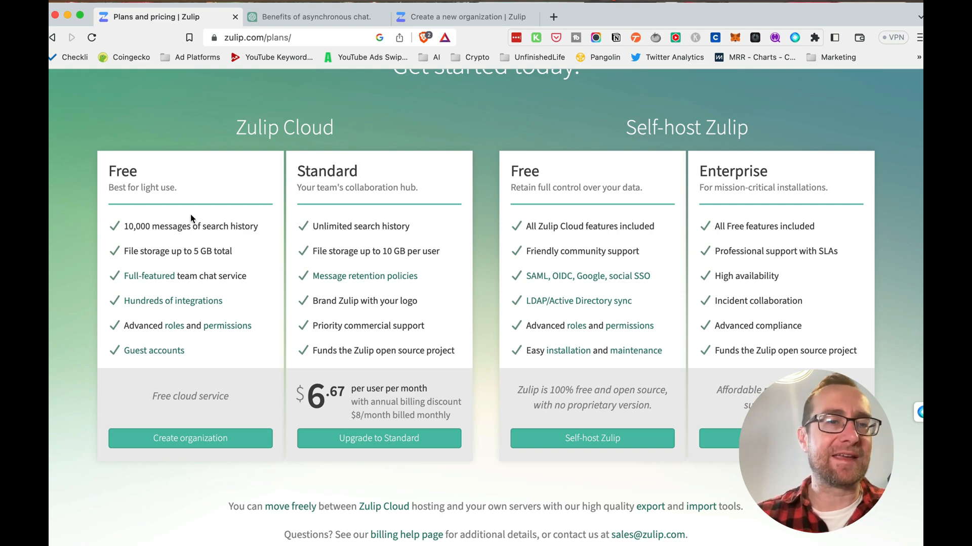
pyautogui.moveTo(166, 162)
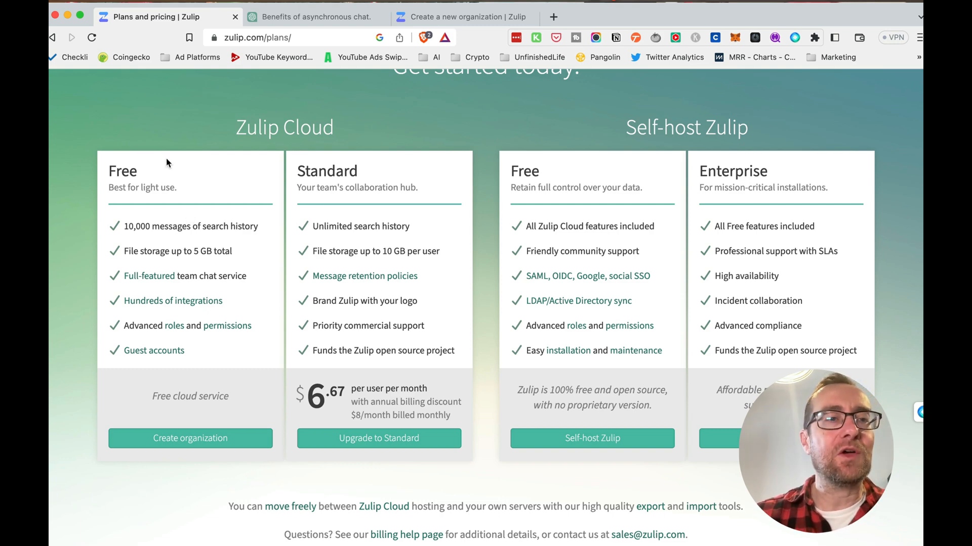
pyautogui.moveTo(159, 192)
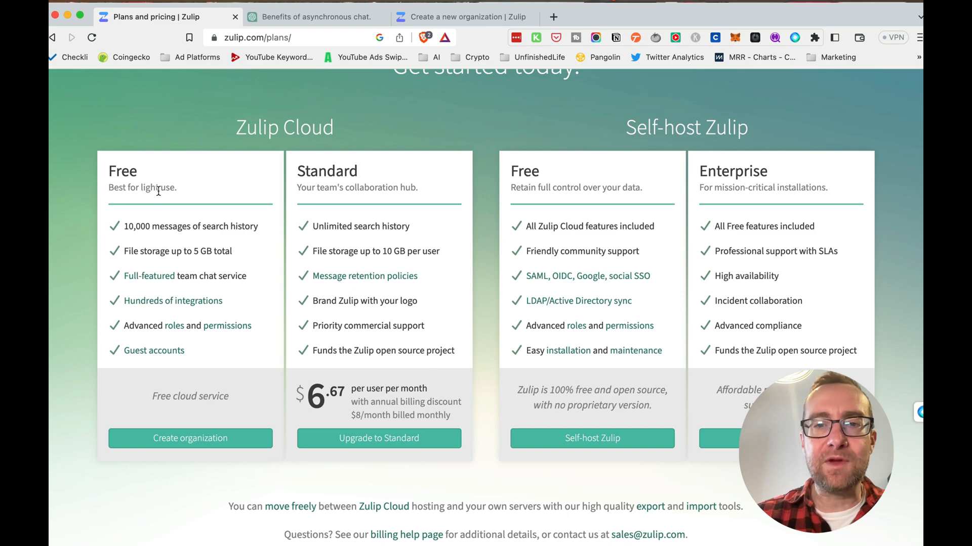
pyautogui.moveTo(399, 151)
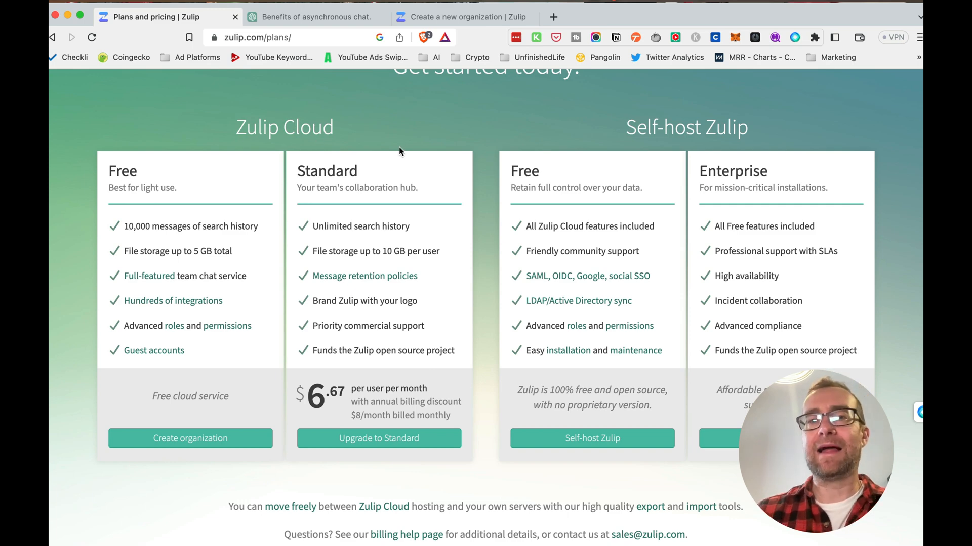
pyautogui.moveTo(238, 132)
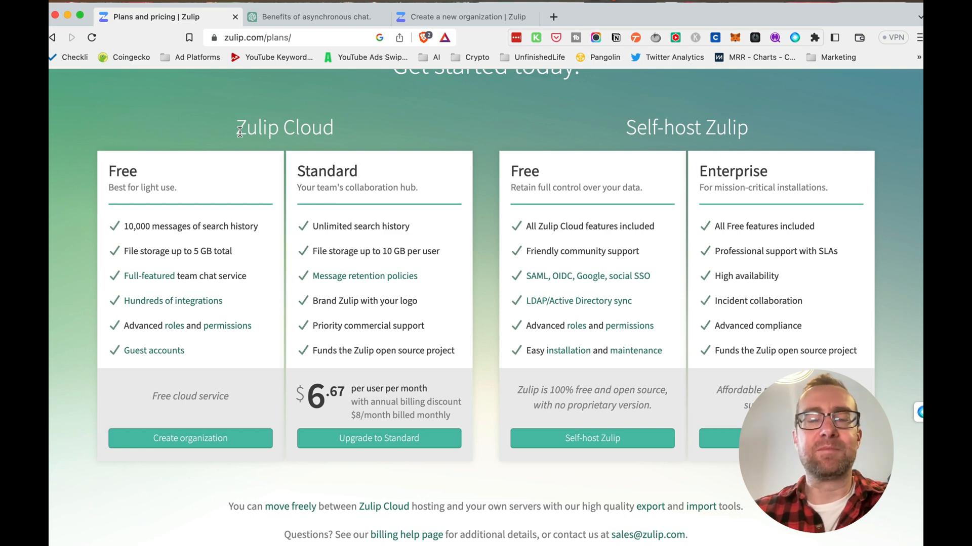
pyautogui.moveTo(184, 225)
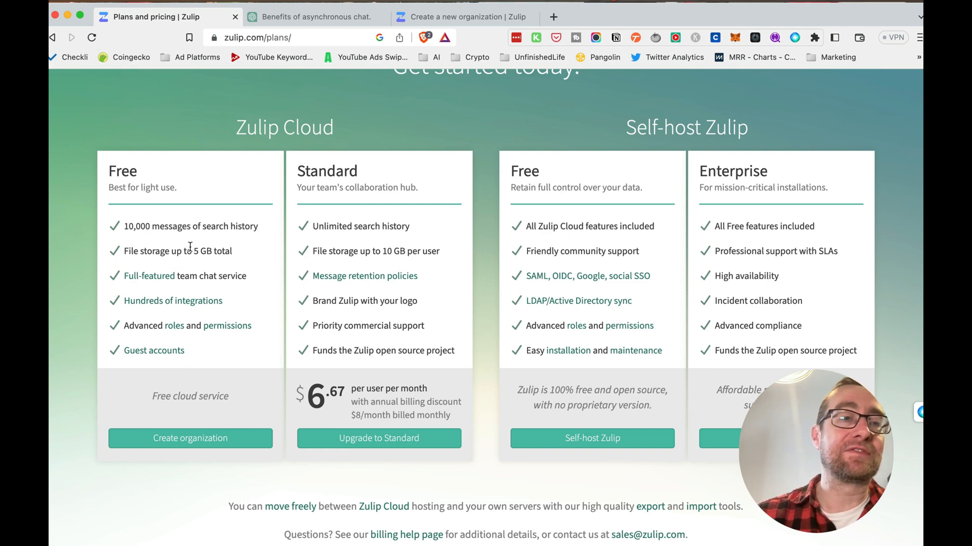
pyautogui.moveTo(217, 251)
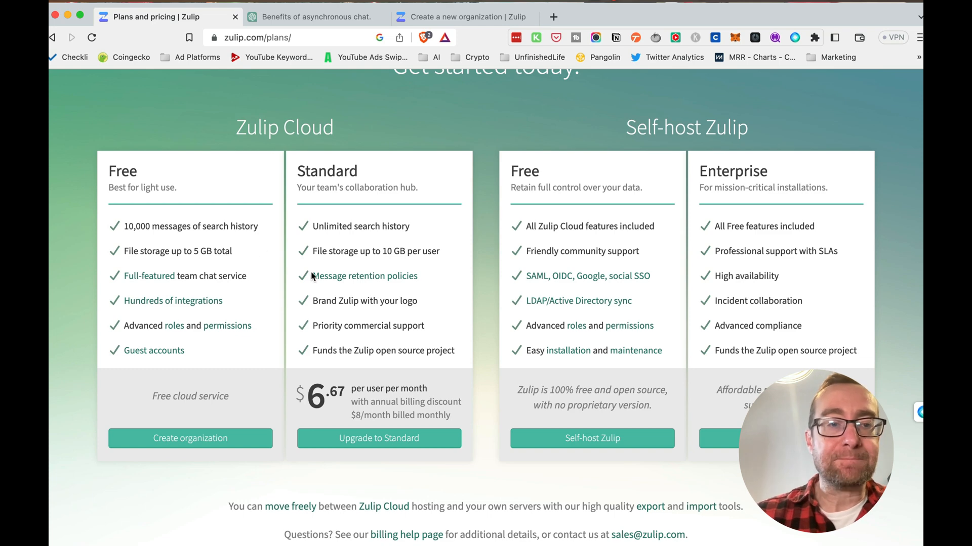
pyautogui.moveTo(150, 275)
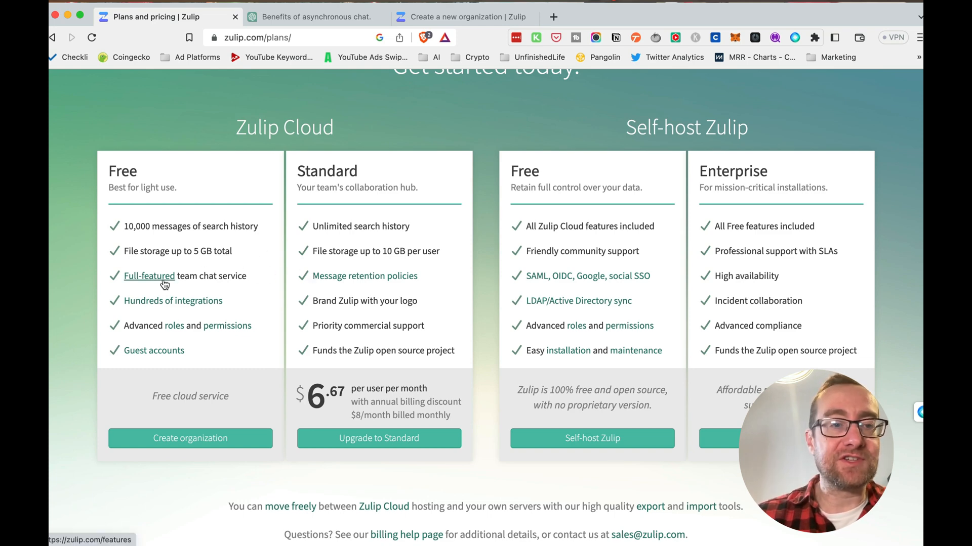
pyautogui.moveTo(173, 327)
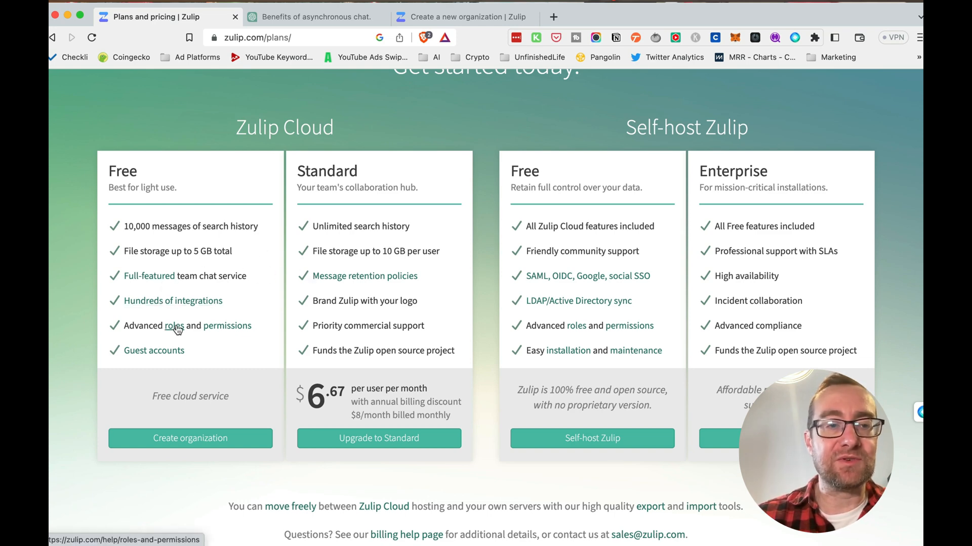
pyautogui.moveTo(223, 349)
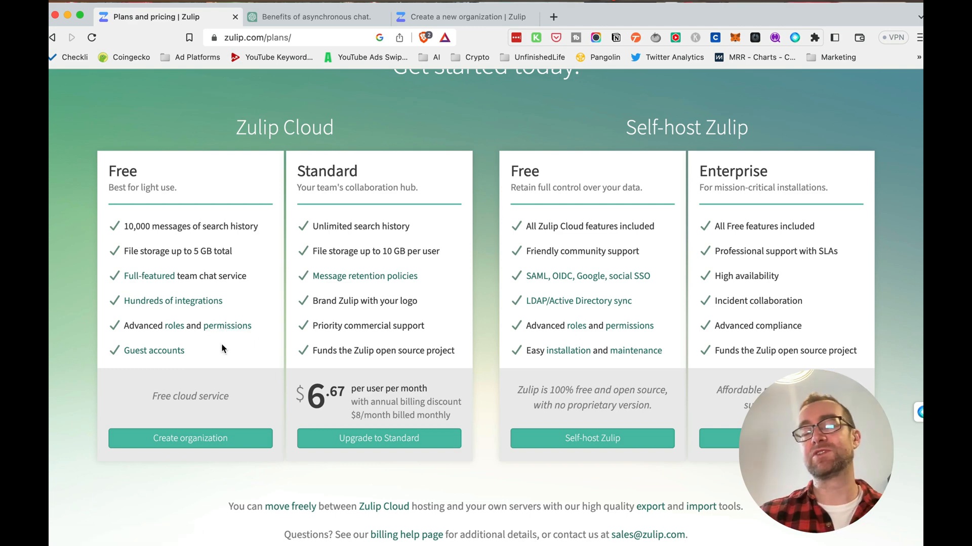
pyautogui.moveTo(195, 369)
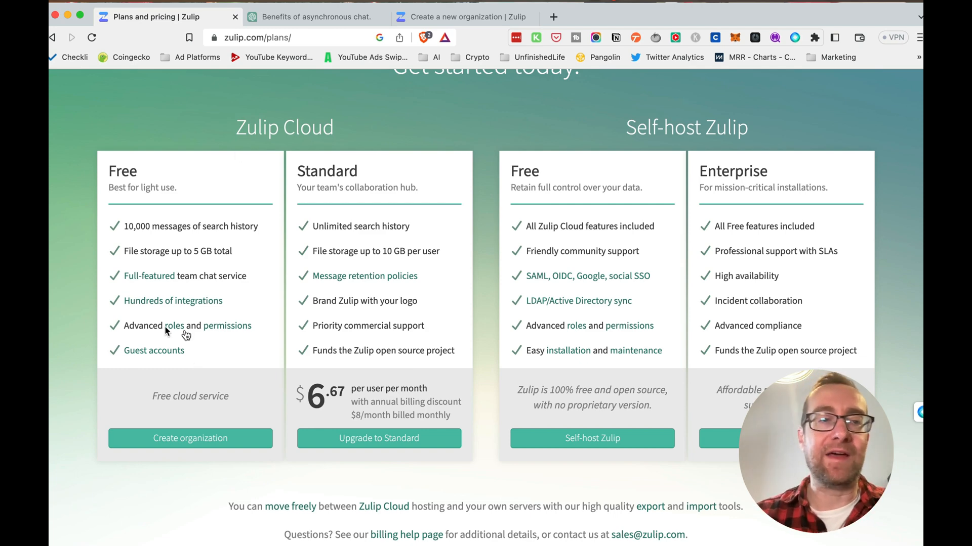
pyautogui.moveTo(350, 180)
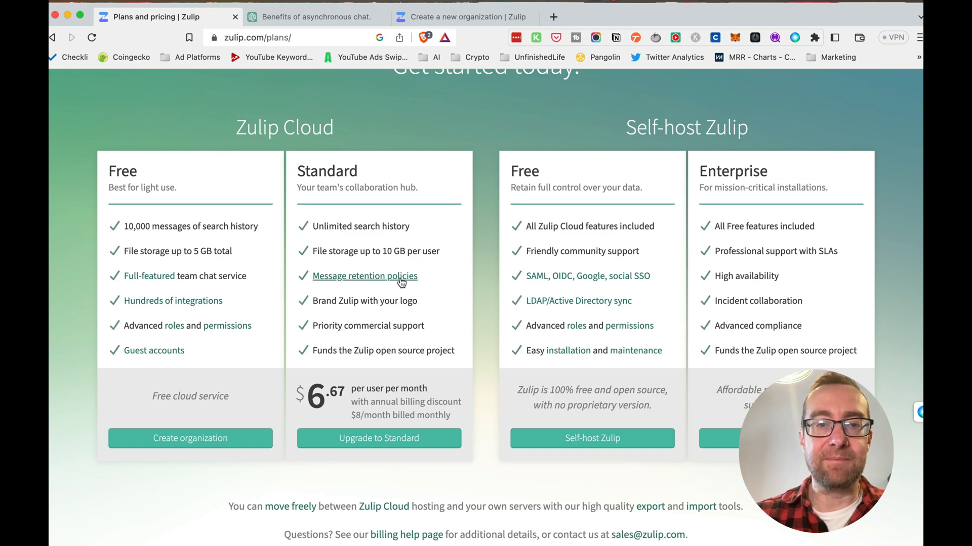
pyautogui.moveTo(418, 288)
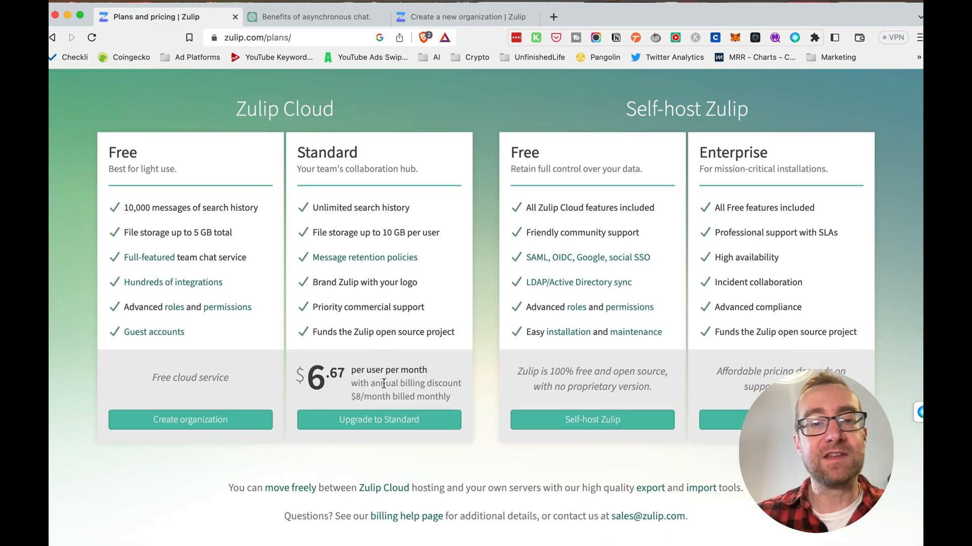
pyautogui.scroll(3)
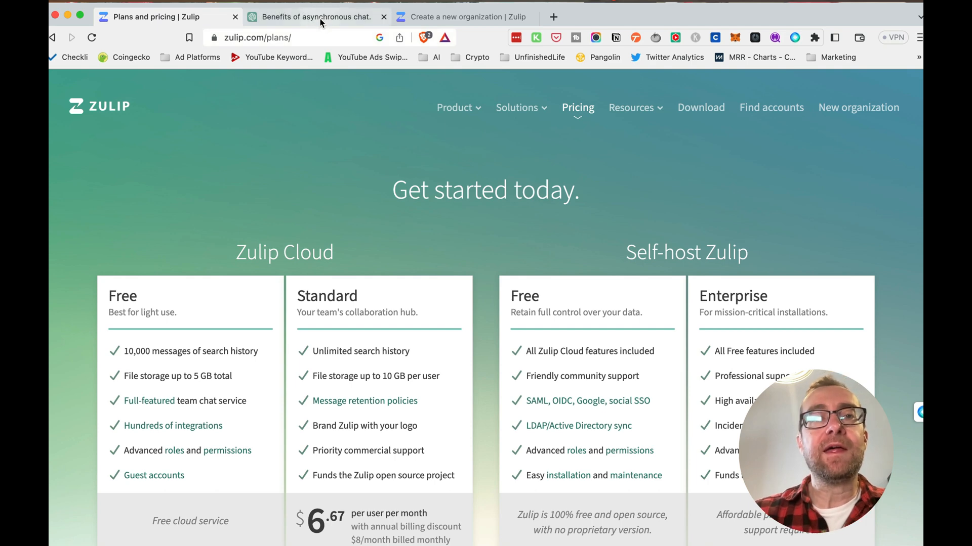
# Step: Review ChatGPT's answer on asynchronous chat, highlighting 'synchronous chat' and 'searched'
pyautogui.click(316, 17)
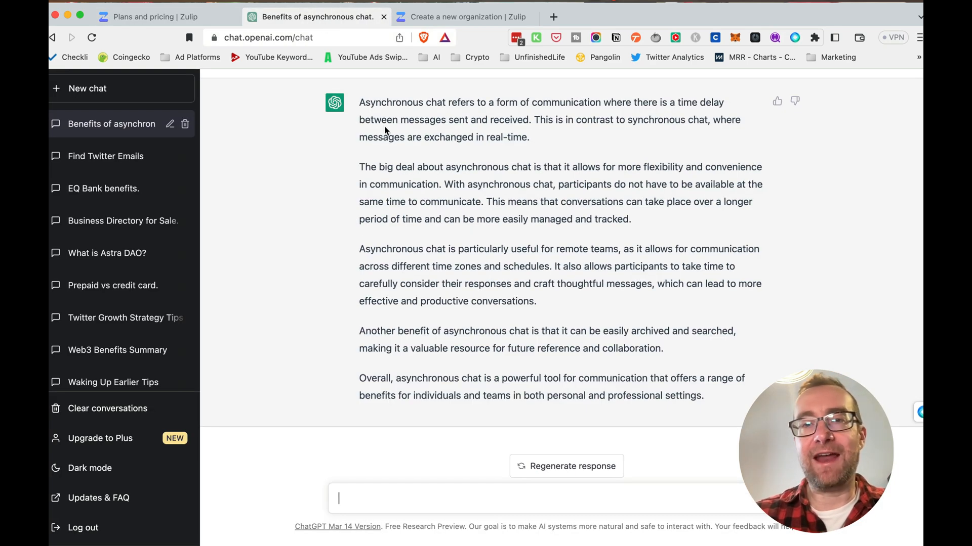
pyautogui.moveTo(317, 154)
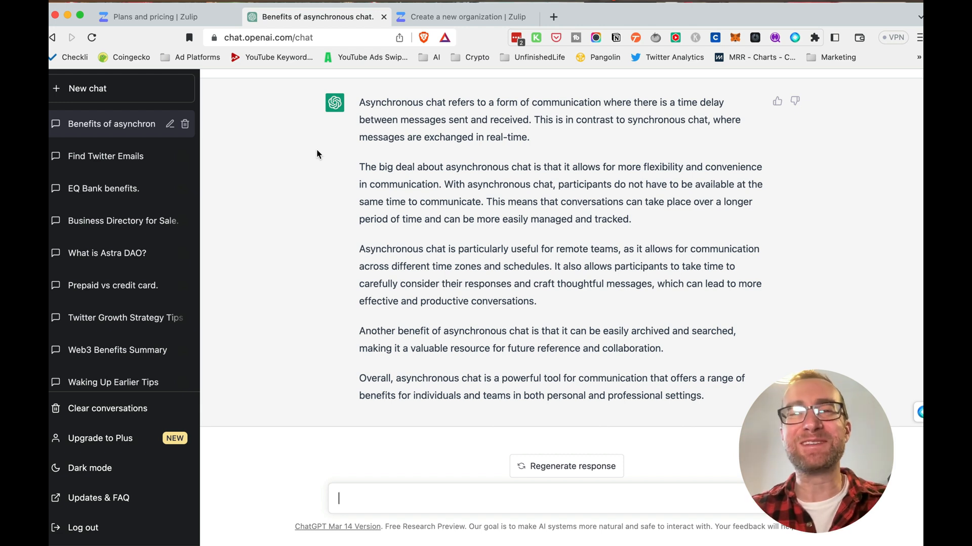
pyautogui.moveTo(610, 119)
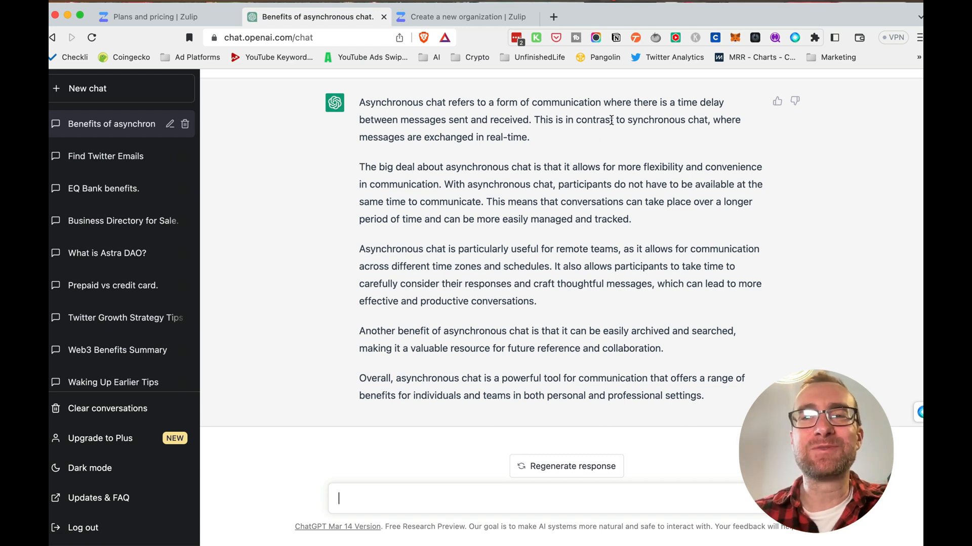
pyautogui.moveTo(605, 151)
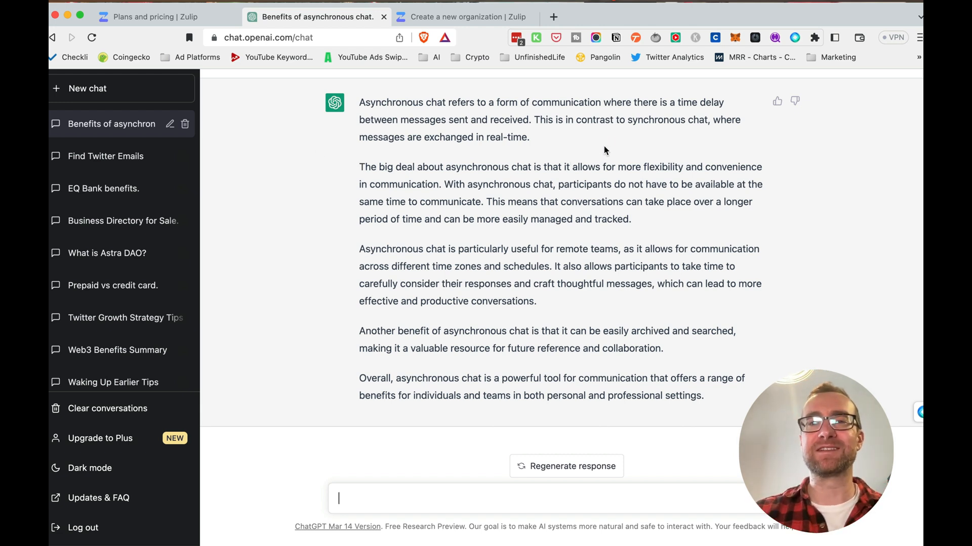
pyautogui.moveTo(623, 142)
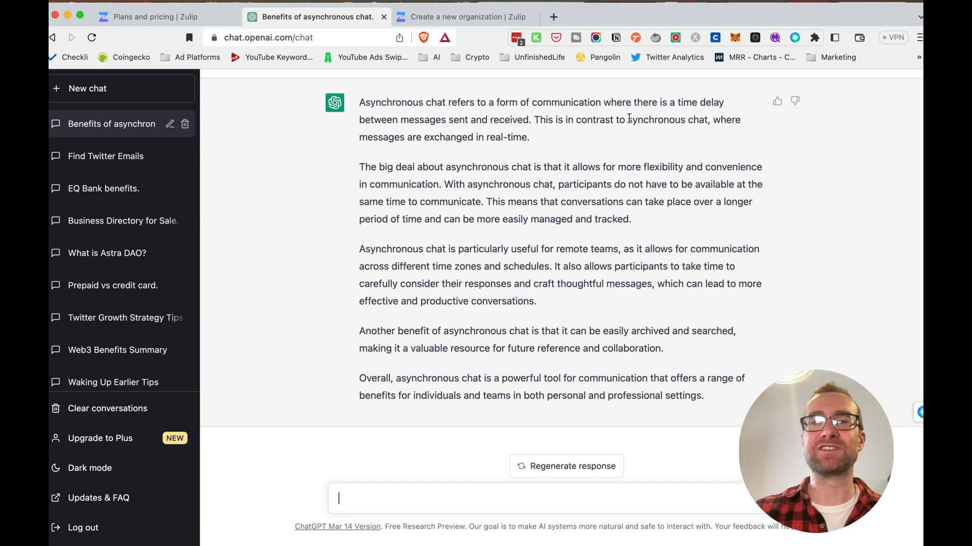
pyautogui.doubleClick(665, 119)
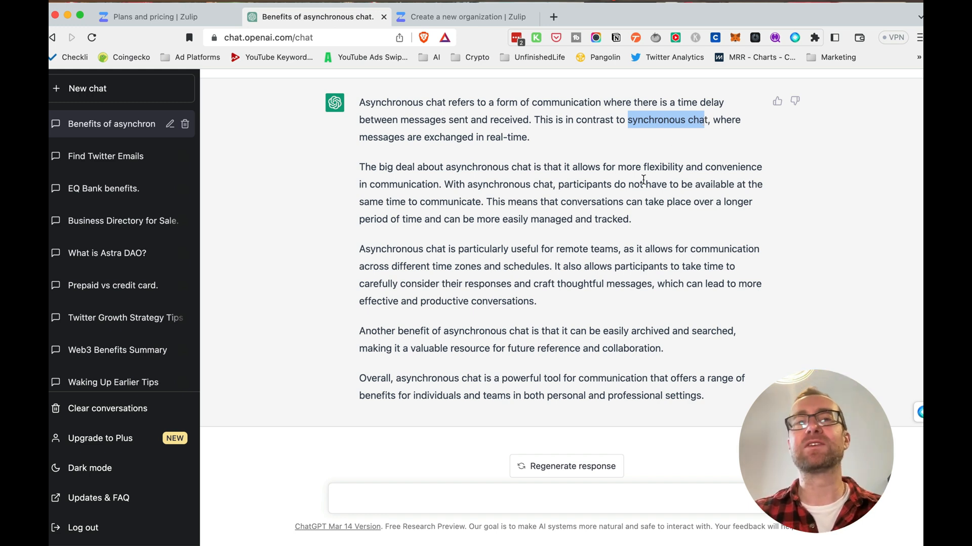
pyautogui.moveTo(757, 196)
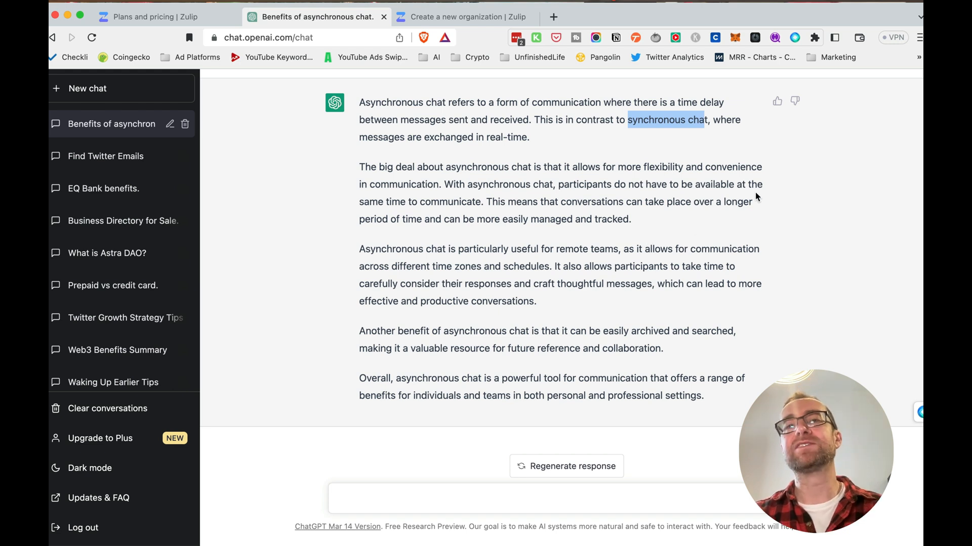
pyautogui.moveTo(757, 189)
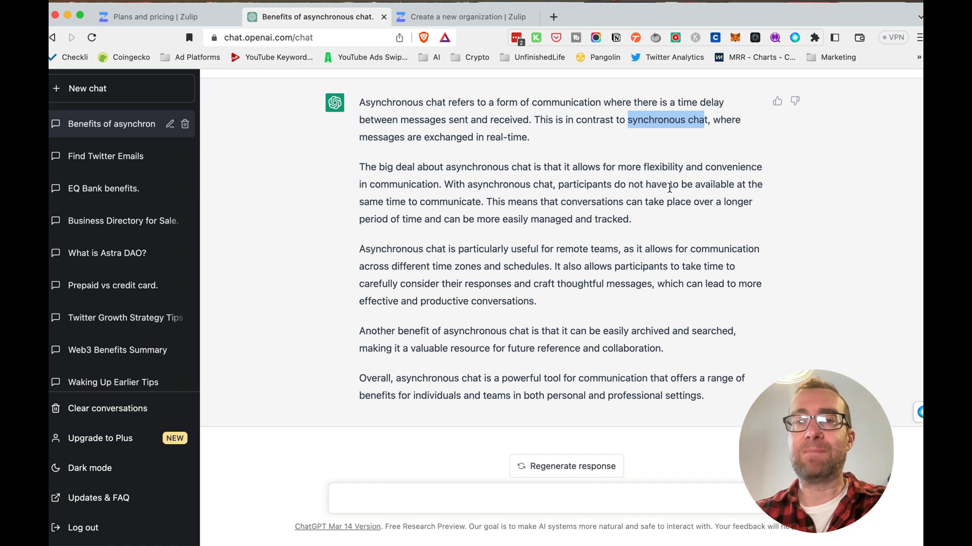
pyautogui.moveTo(639, 190)
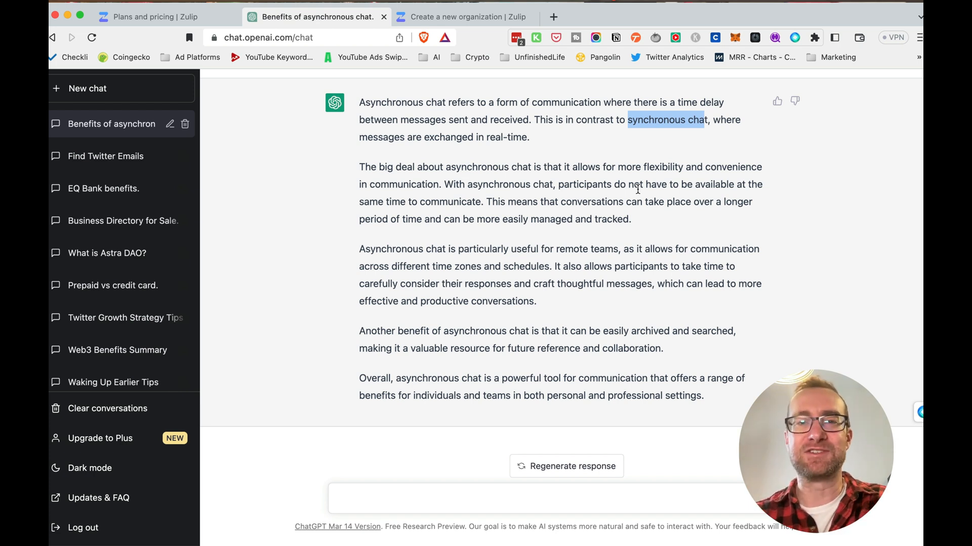
pyautogui.moveTo(499, 201)
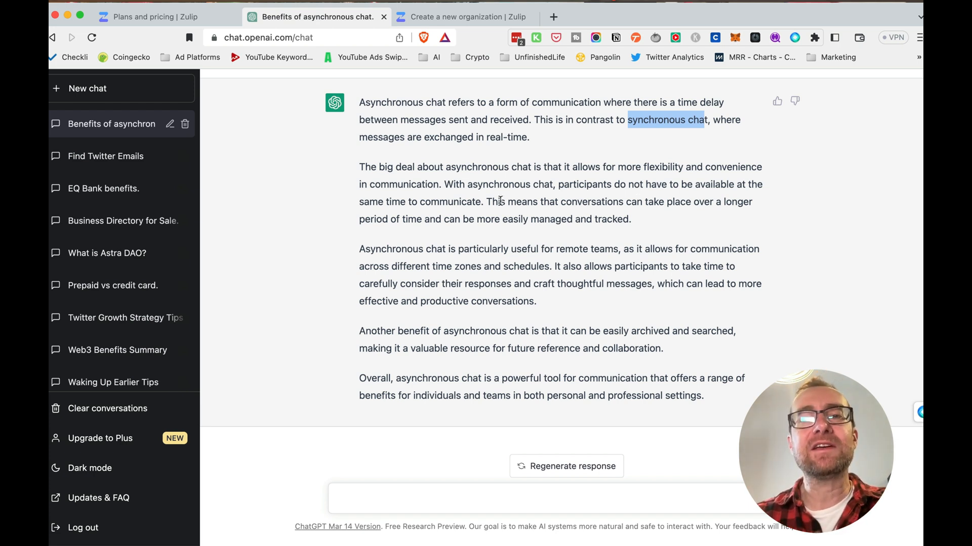
pyautogui.moveTo(428, 214)
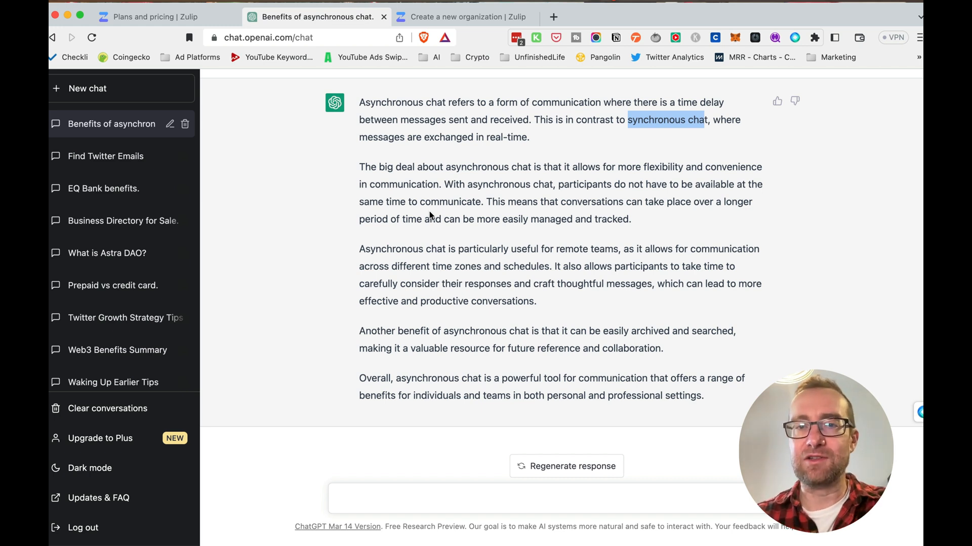
pyautogui.moveTo(434, 253)
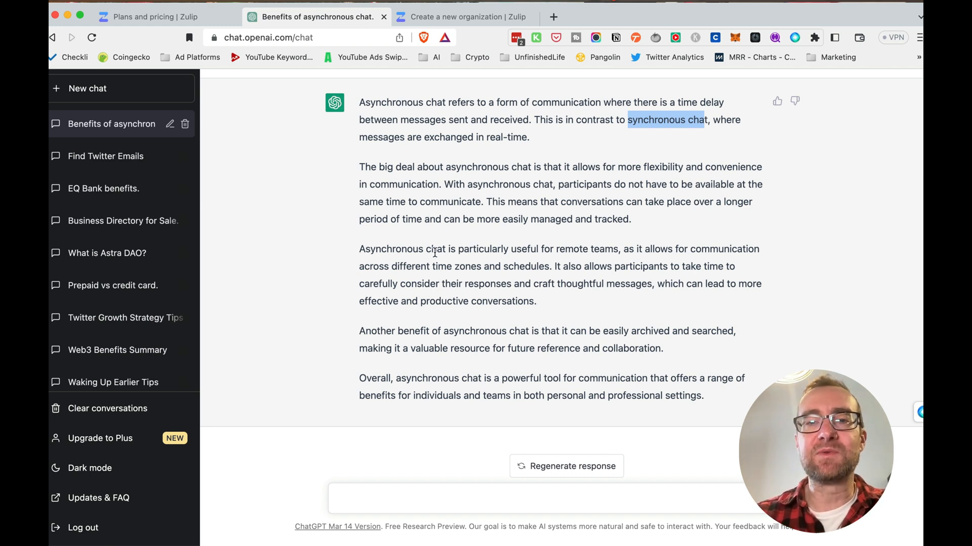
pyautogui.moveTo(403, 266)
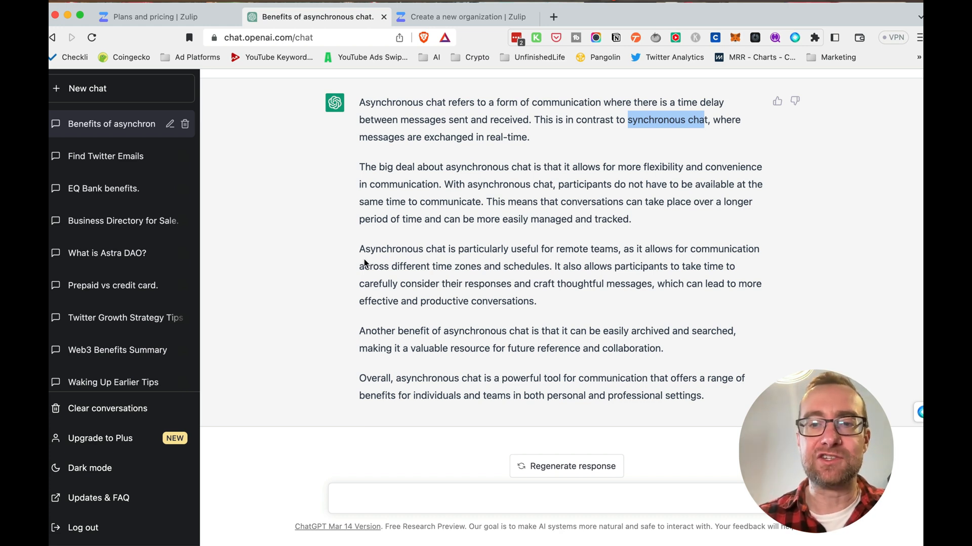
pyautogui.moveTo(625, 333)
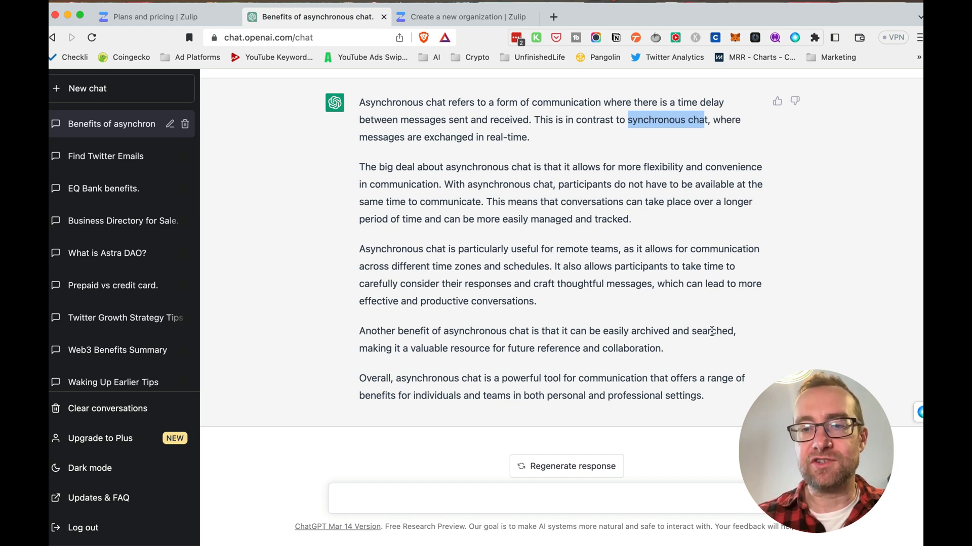
pyautogui.doubleClick(711, 331)
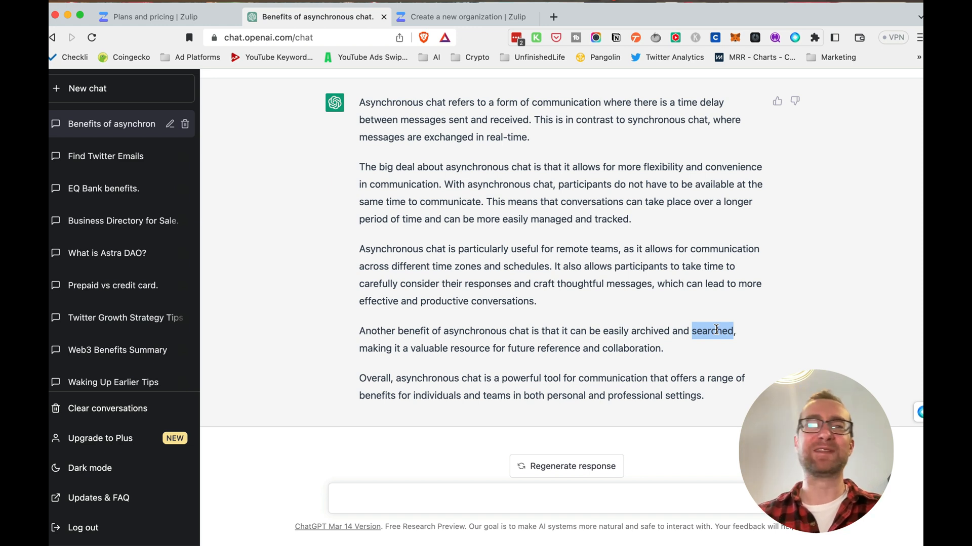
pyautogui.moveTo(672, 327)
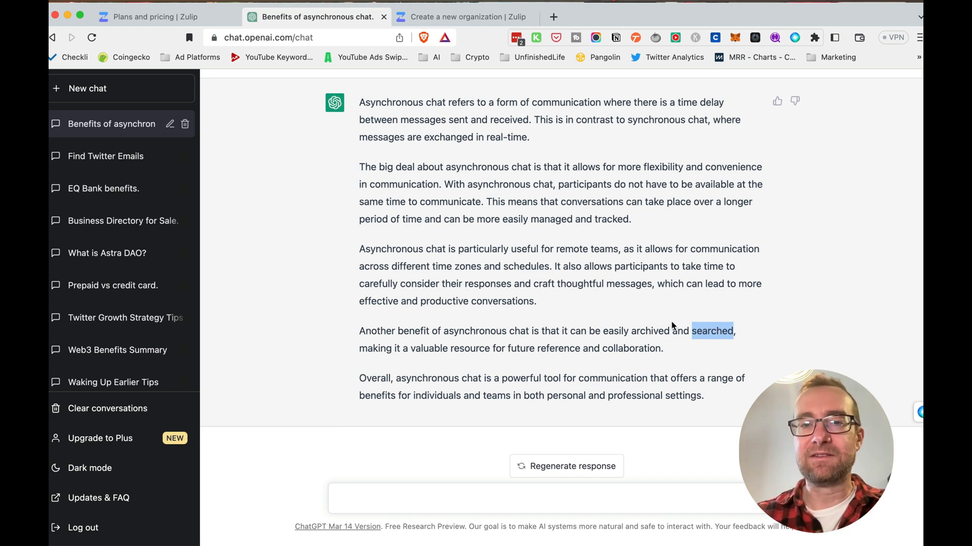
pyautogui.moveTo(589, 327)
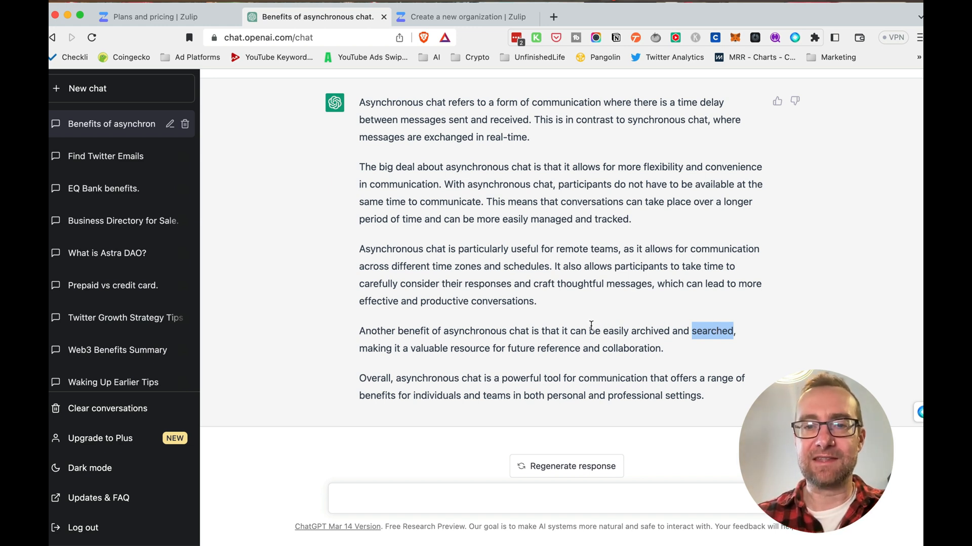
pyautogui.moveTo(374, 55)
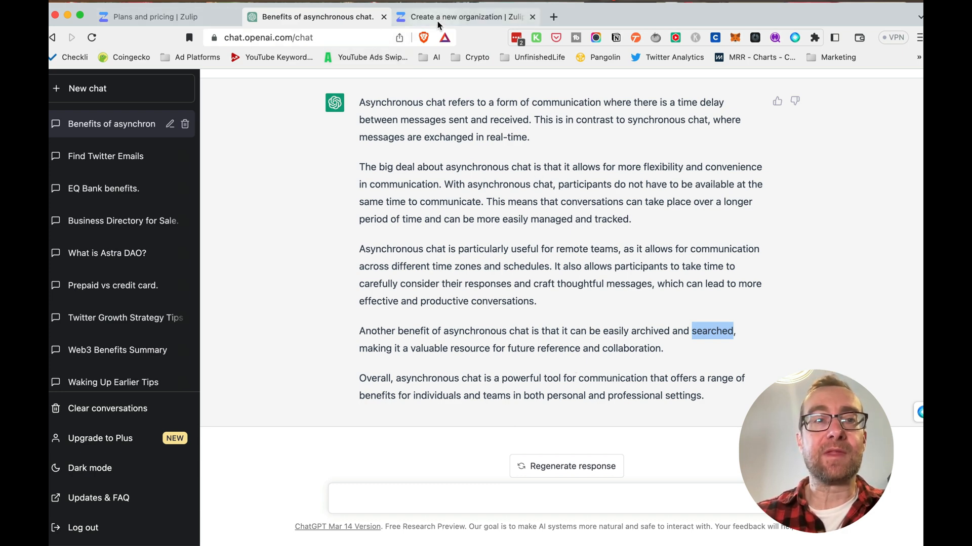
# Step: Switch to the 'Create a new Zulip organization' page with its empty email field
pyautogui.click(461, 17)
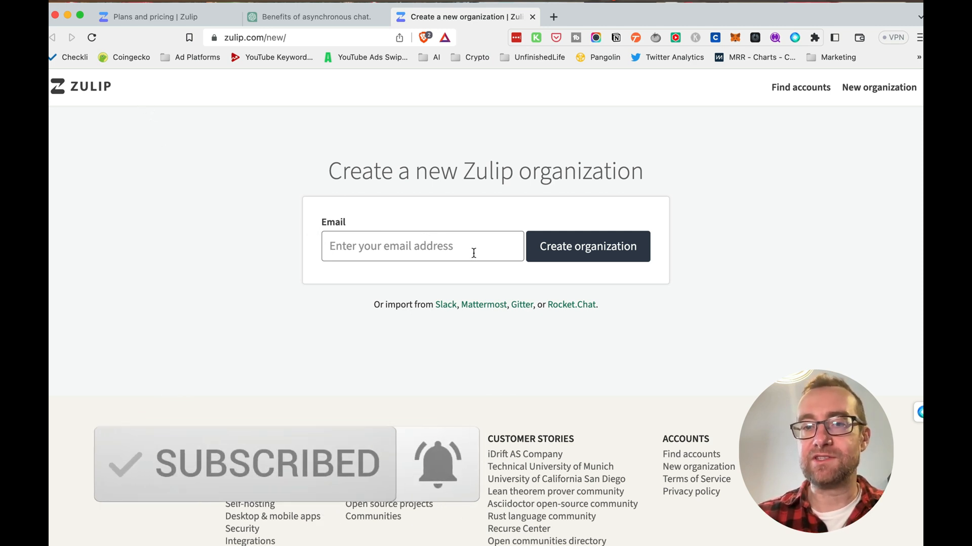
pyautogui.moveTo(435, 315)
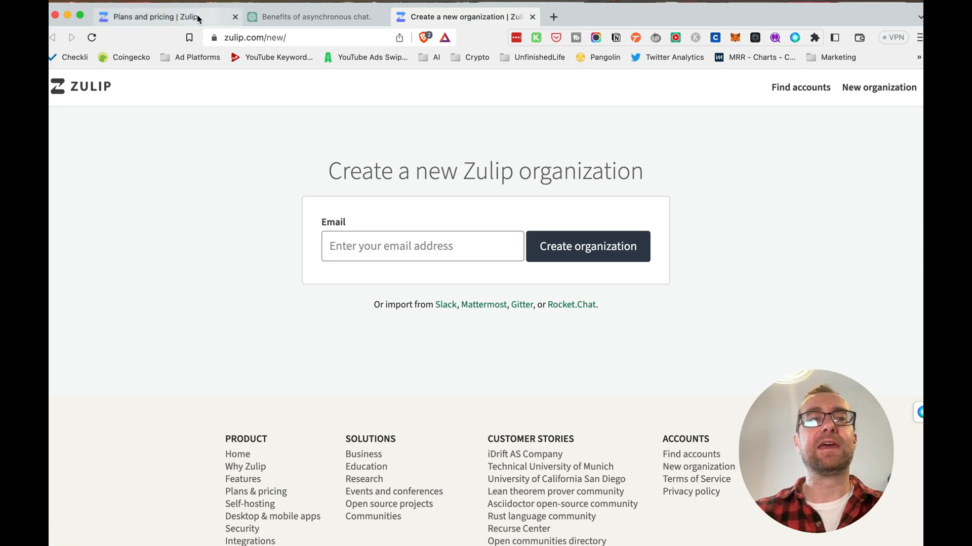
# Step: Return to the Zulip homepage via its logo and scroll to the streams tour slide
pyautogui.click(152, 17)
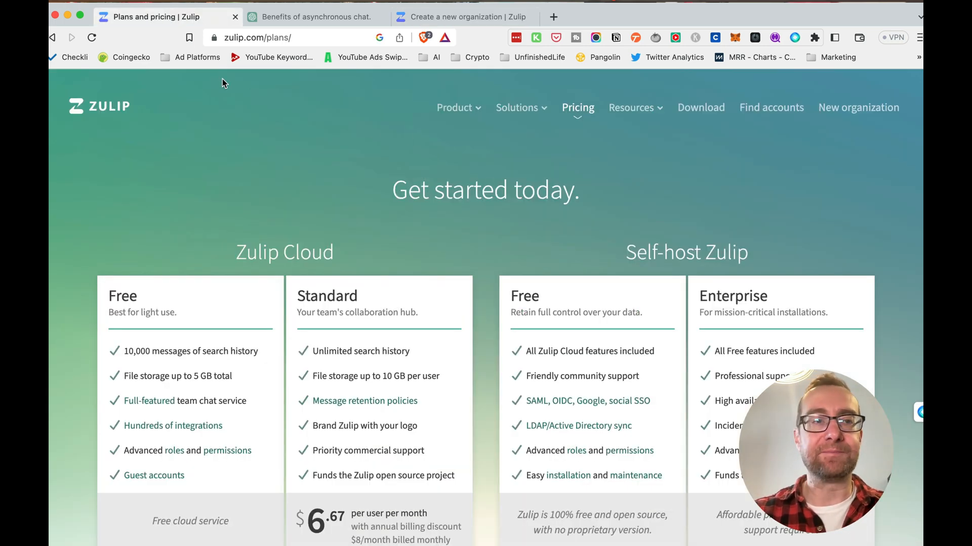
pyautogui.click(99, 106)
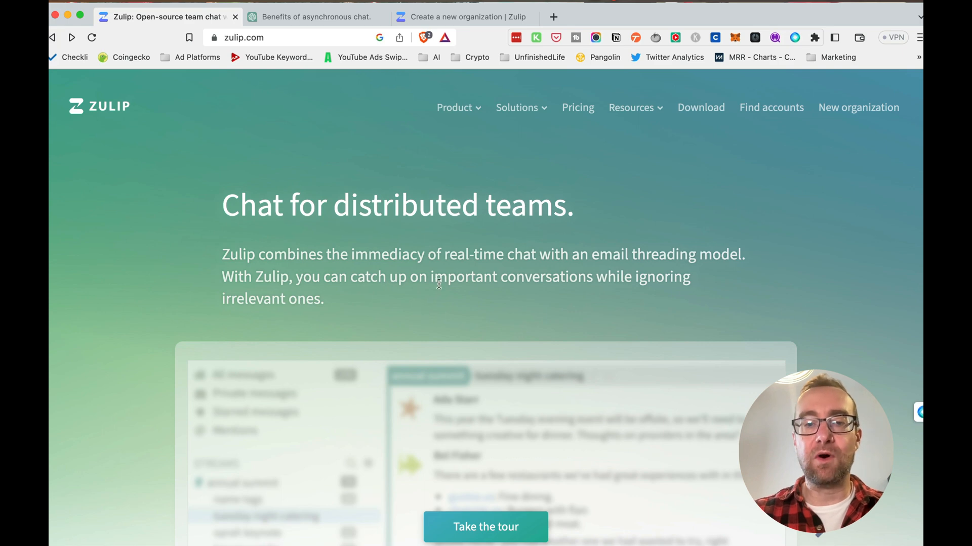
pyautogui.scroll(-3)
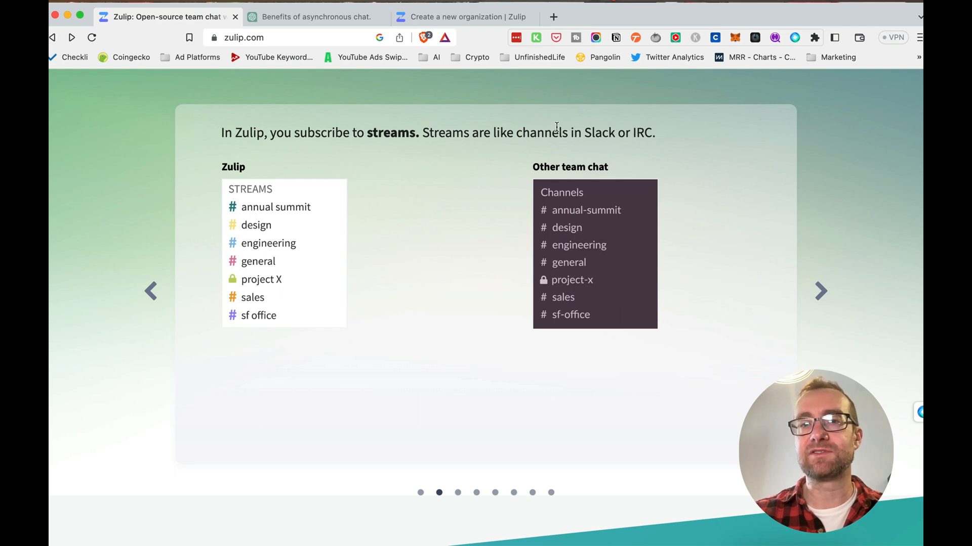
pyautogui.moveTo(817, 302)
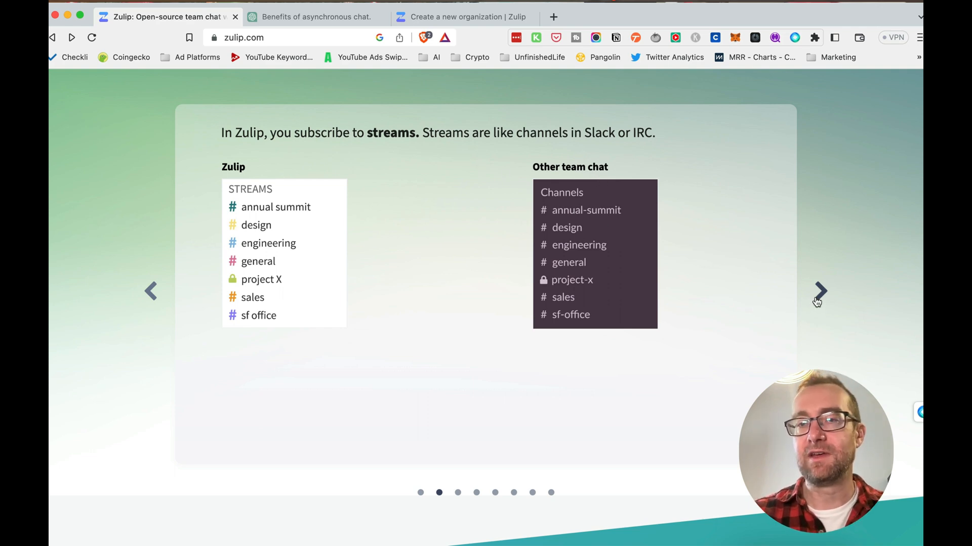
# Step: Advance the tour through the topics and catching-up slides to 'Tuesday night catering'
pyautogui.click(821, 291)
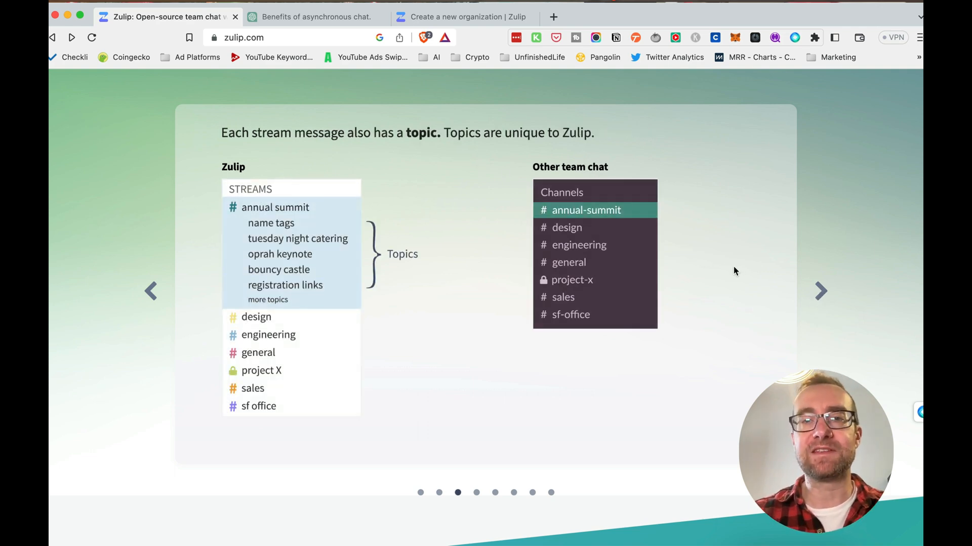
pyautogui.moveTo(365, 187)
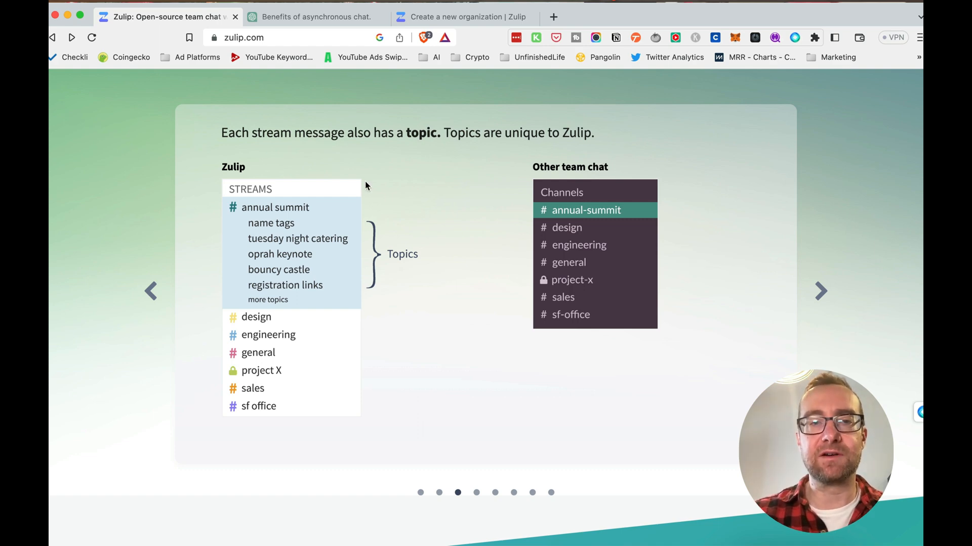
pyautogui.moveTo(300, 207)
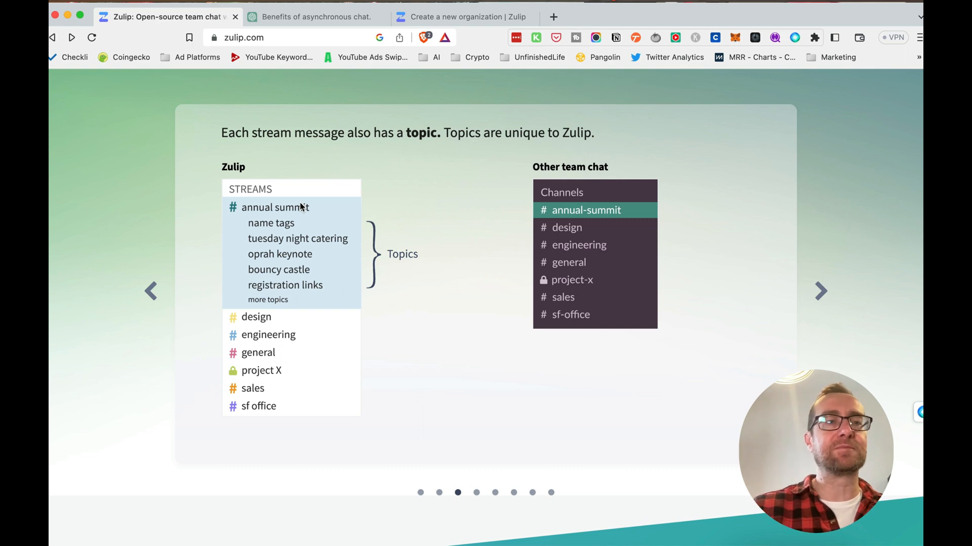
pyautogui.moveTo(241, 200)
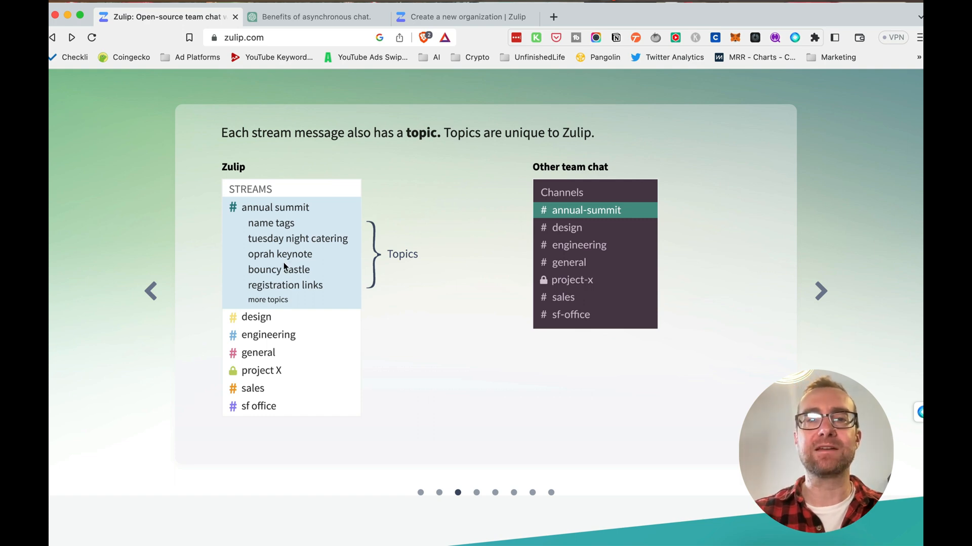
pyautogui.moveTo(819, 291)
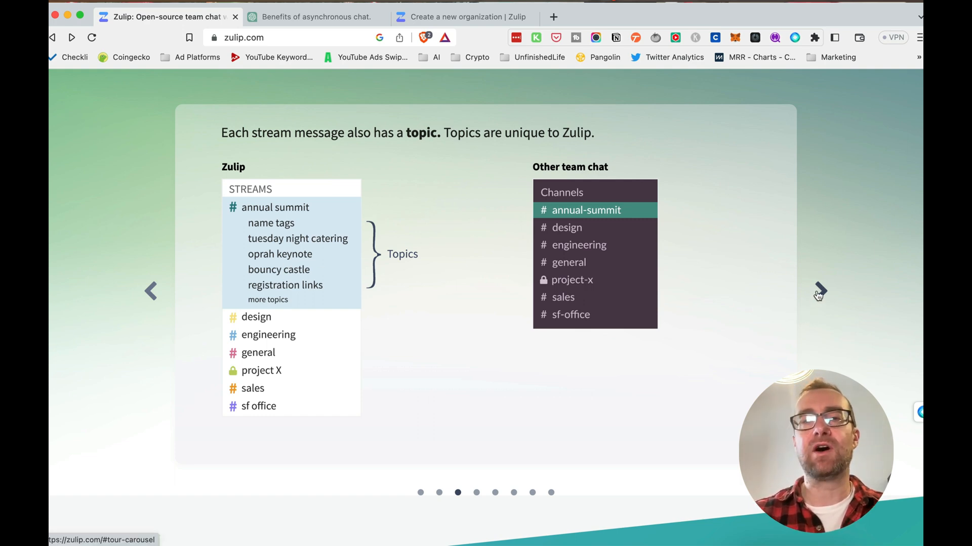
pyautogui.moveTo(819, 291)
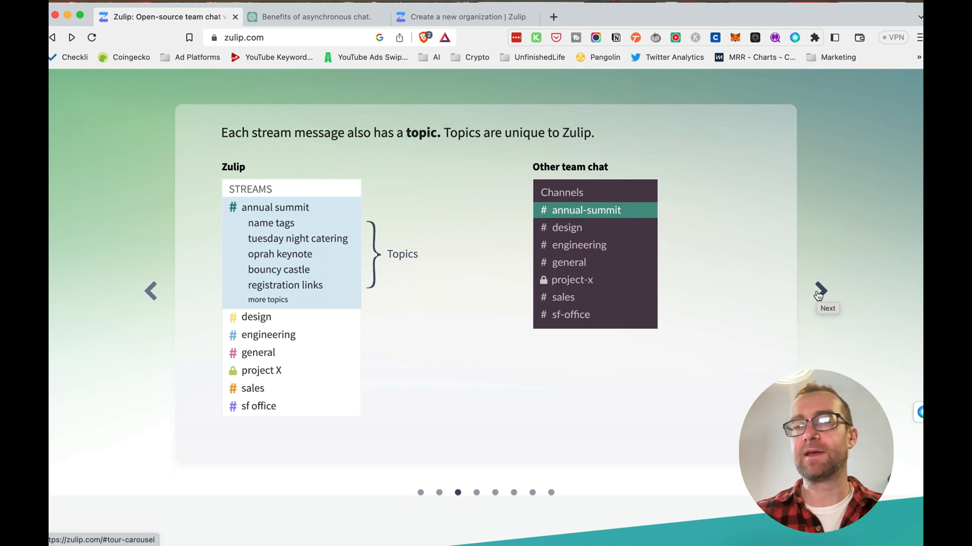
pyautogui.click(819, 291)
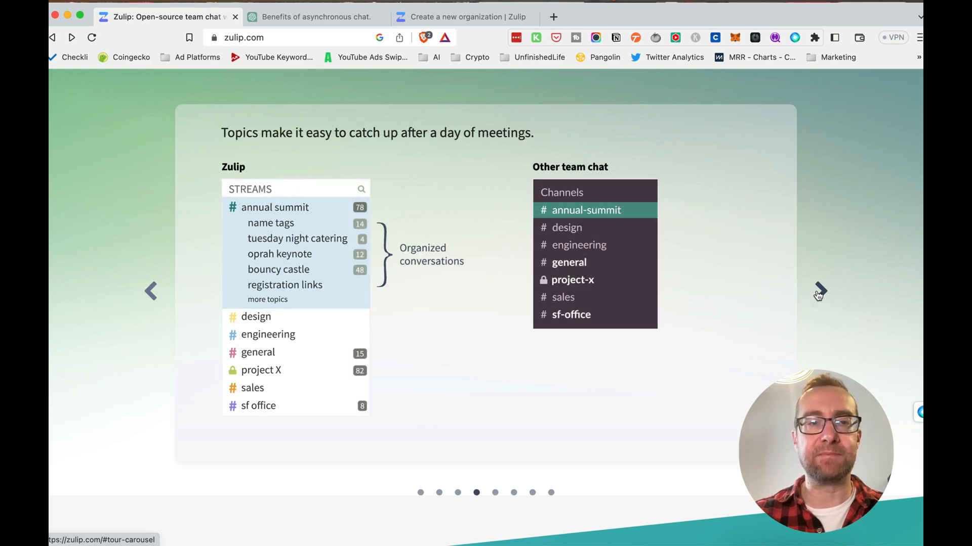
pyautogui.moveTo(371, 218)
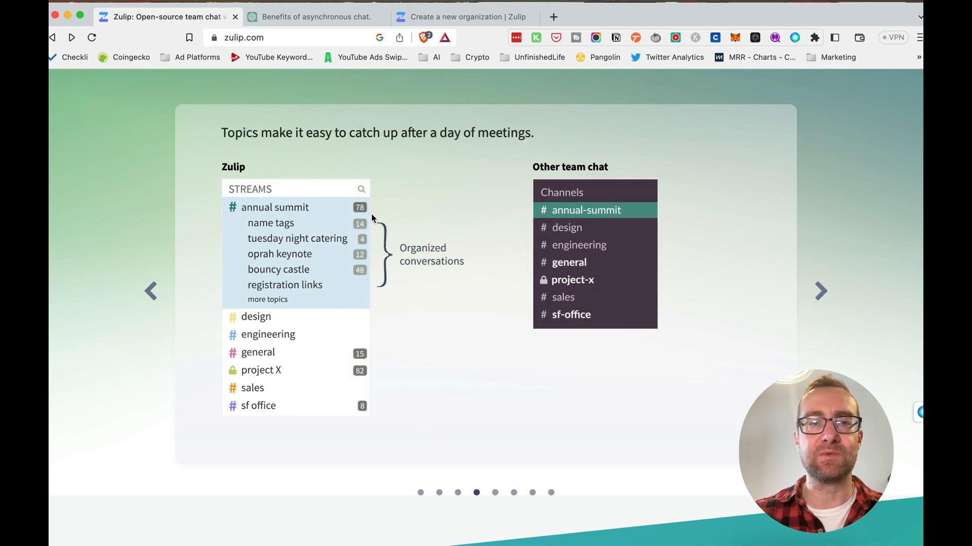
pyautogui.moveTo(799, 293)
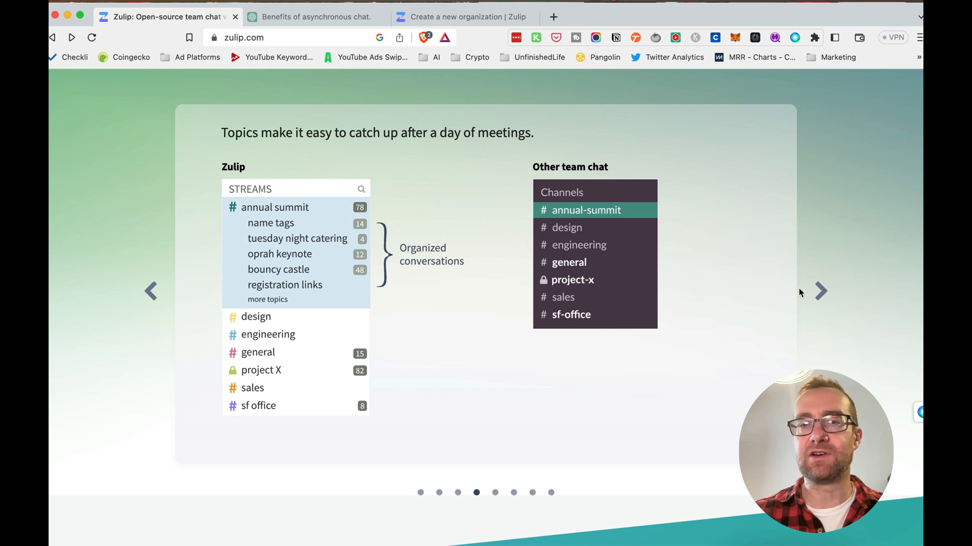
pyautogui.click(821, 292)
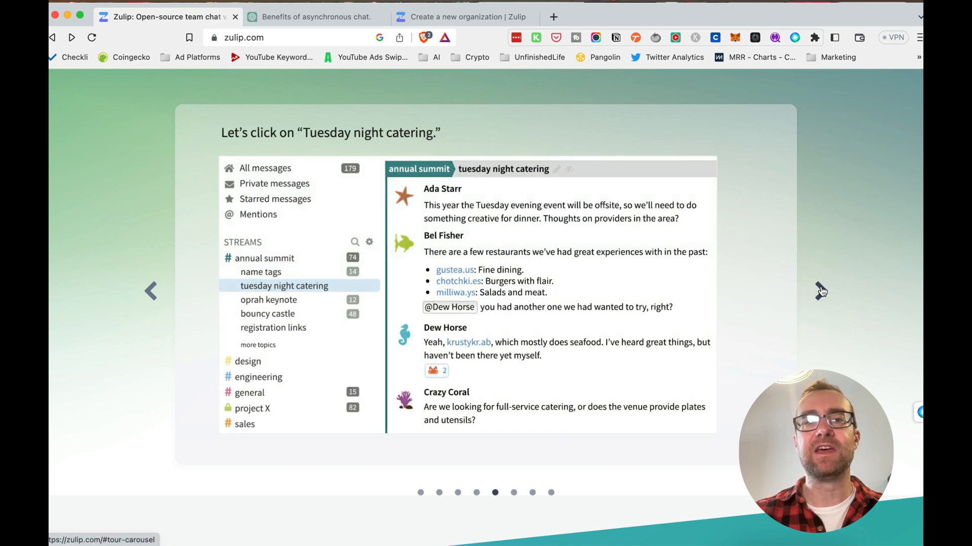
pyautogui.moveTo(377, 287)
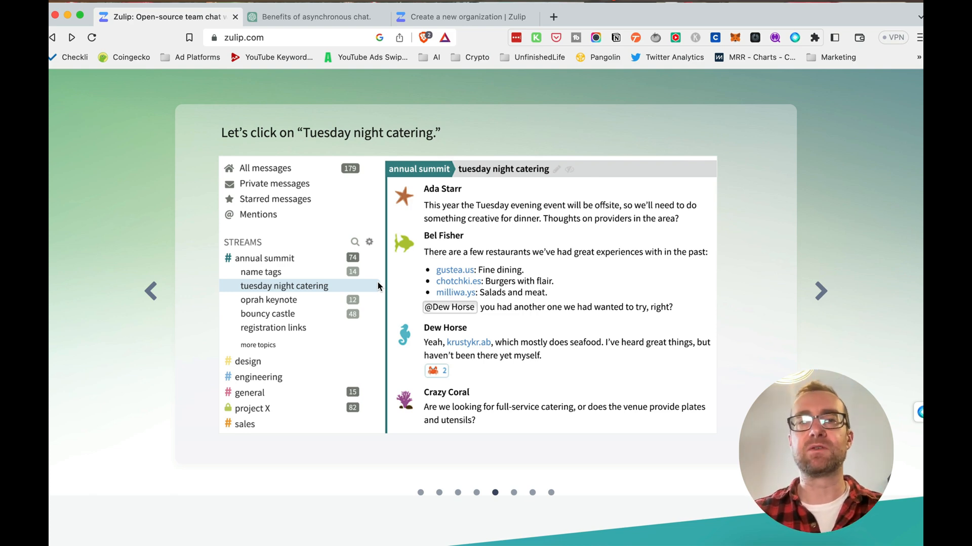
pyautogui.moveTo(730, 290)
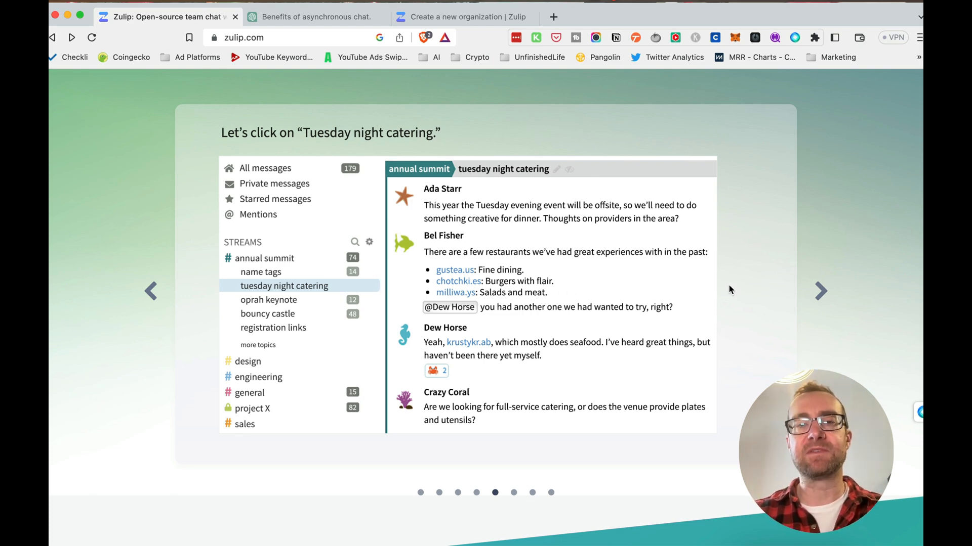
pyautogui.moveTo(821, 291)
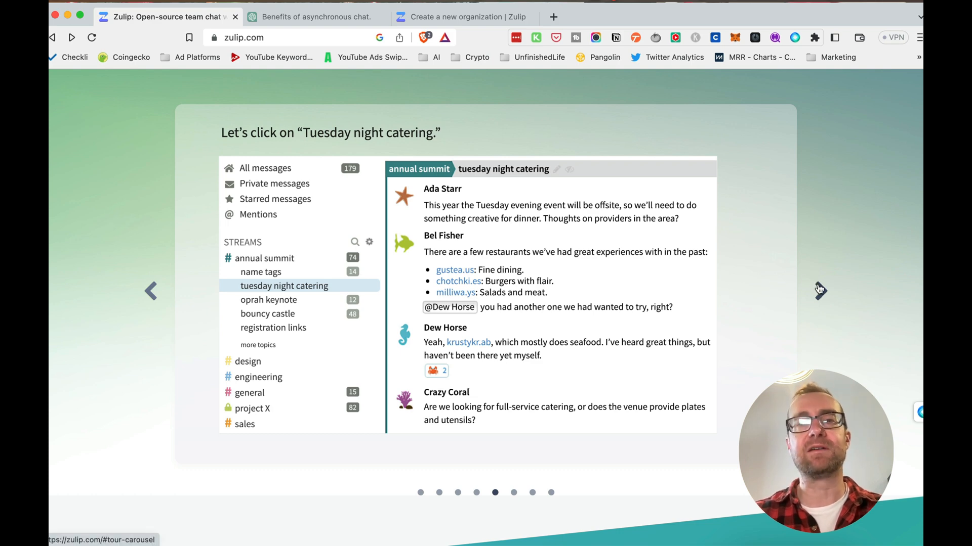
pyautogui.moveTo(819, 291)
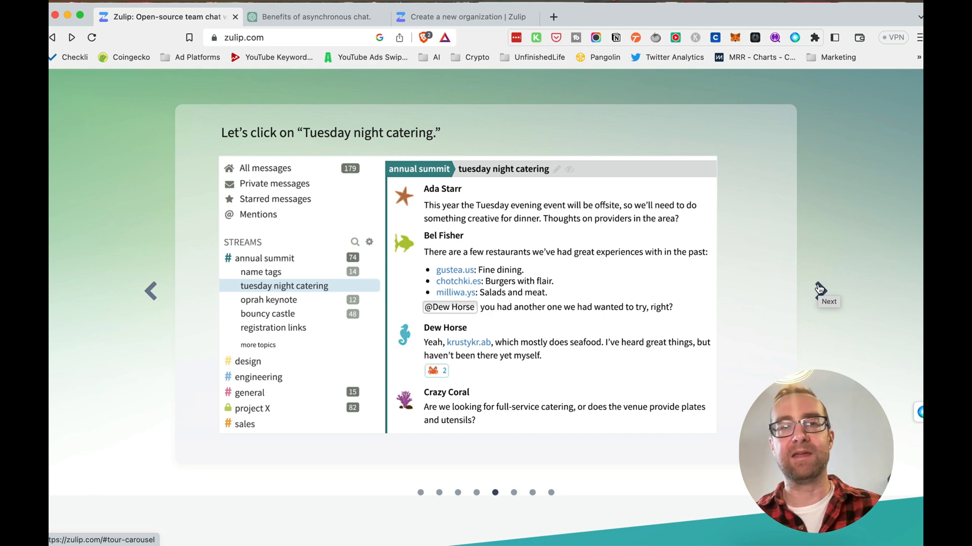
pyautogui.moveTo(819, 291)
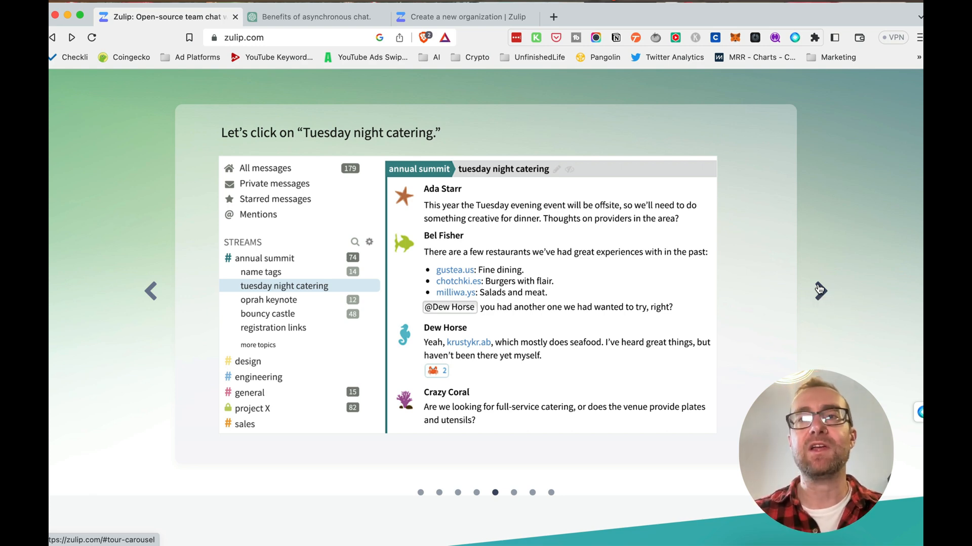
# Step: View the message-context slide with 'context' highlighted, peek at the next slide and return
pyautogui.click(819, 291)
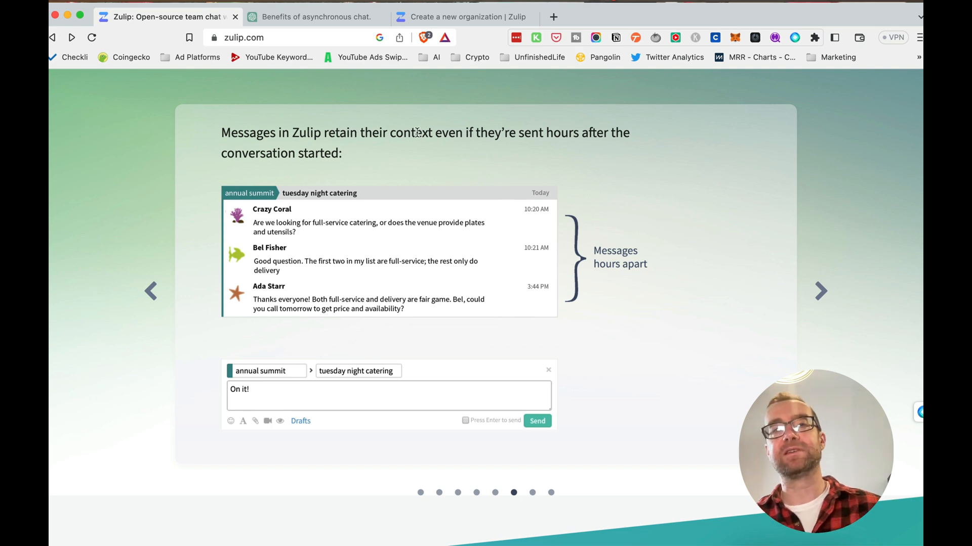
pyautogui.doubleClick(411, 133)
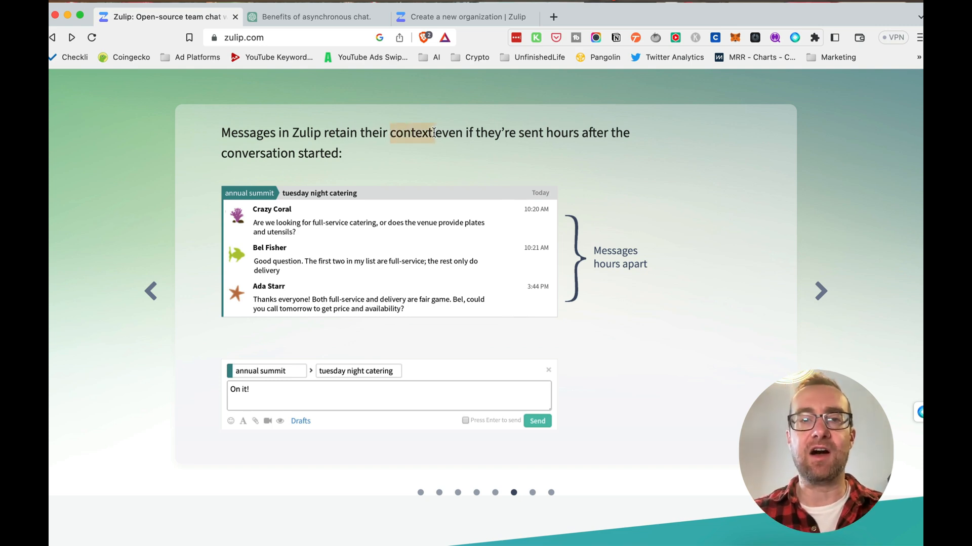
pyautogui.click(819, 291)
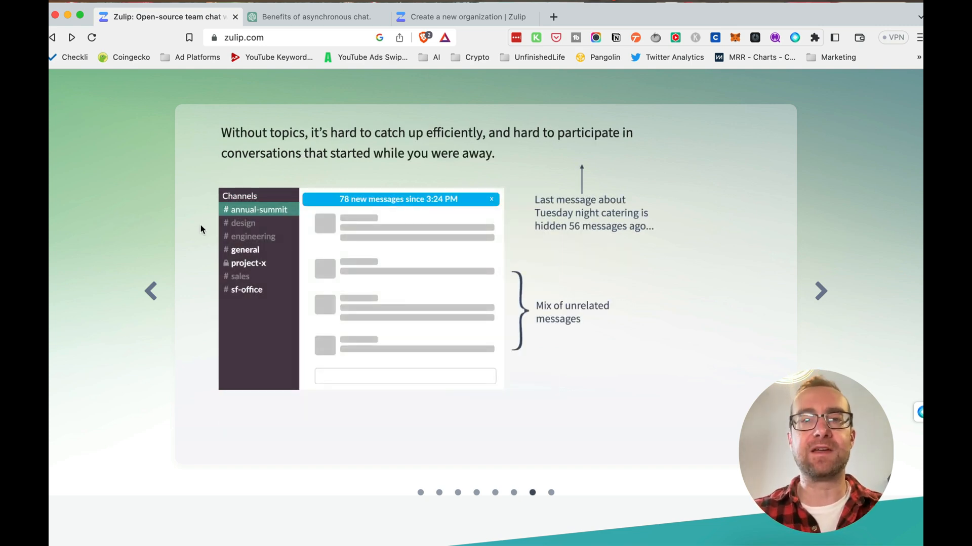
pyautogui.click(821, 291)
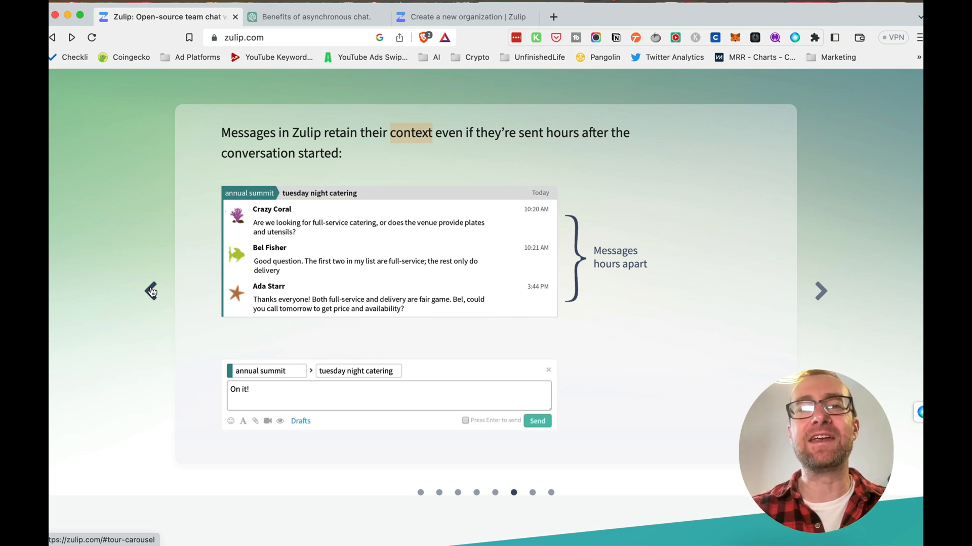
pyautogui.moveTo(291, 217)
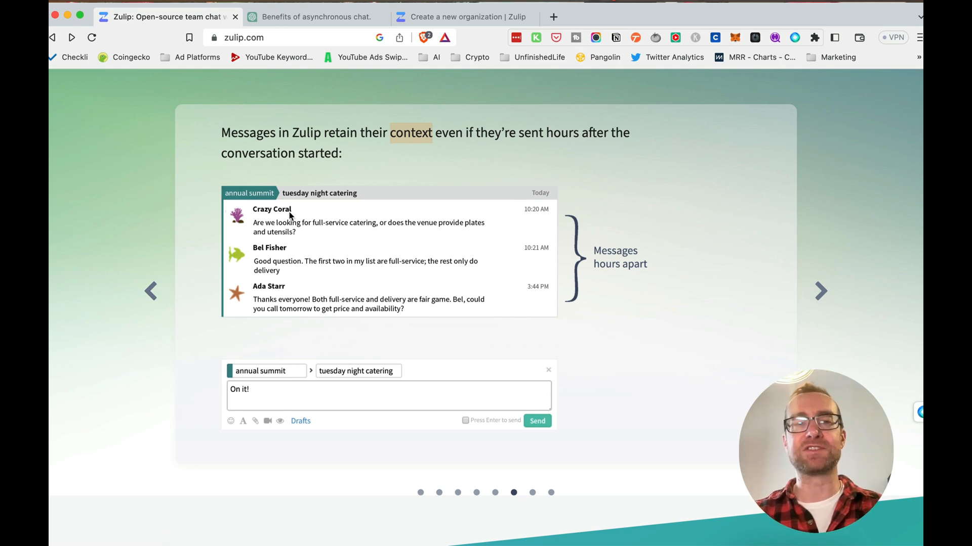
pyautogui.moveTo(152, 291)
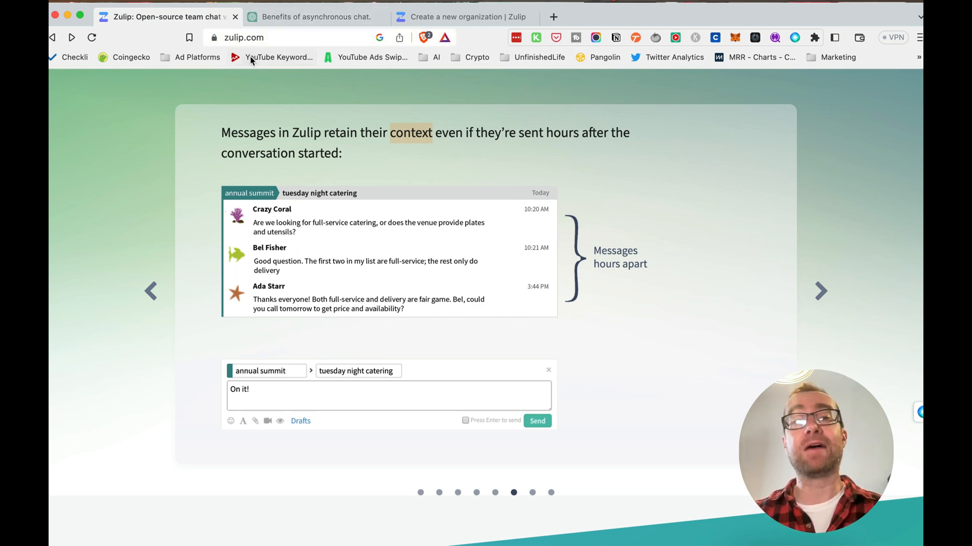
pyautogui.moveTo(258, 103)
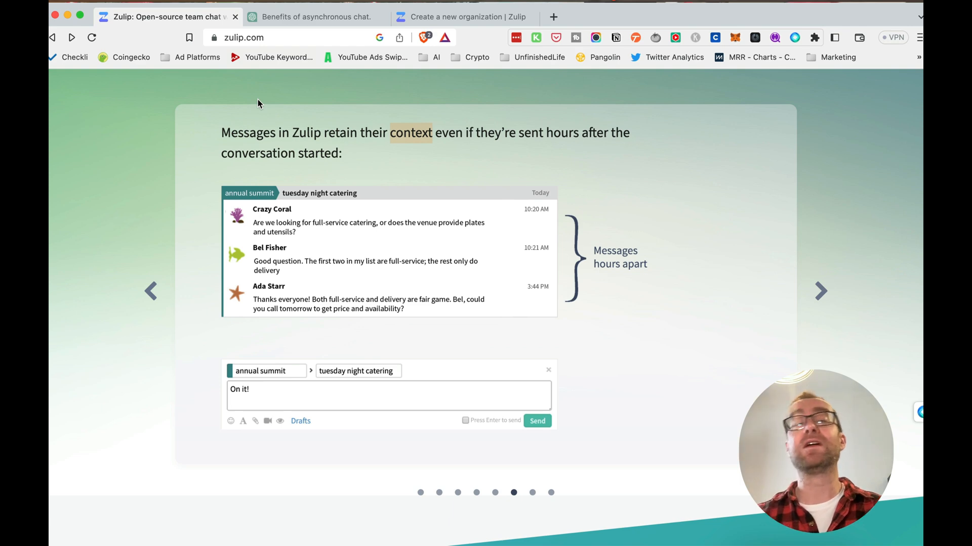